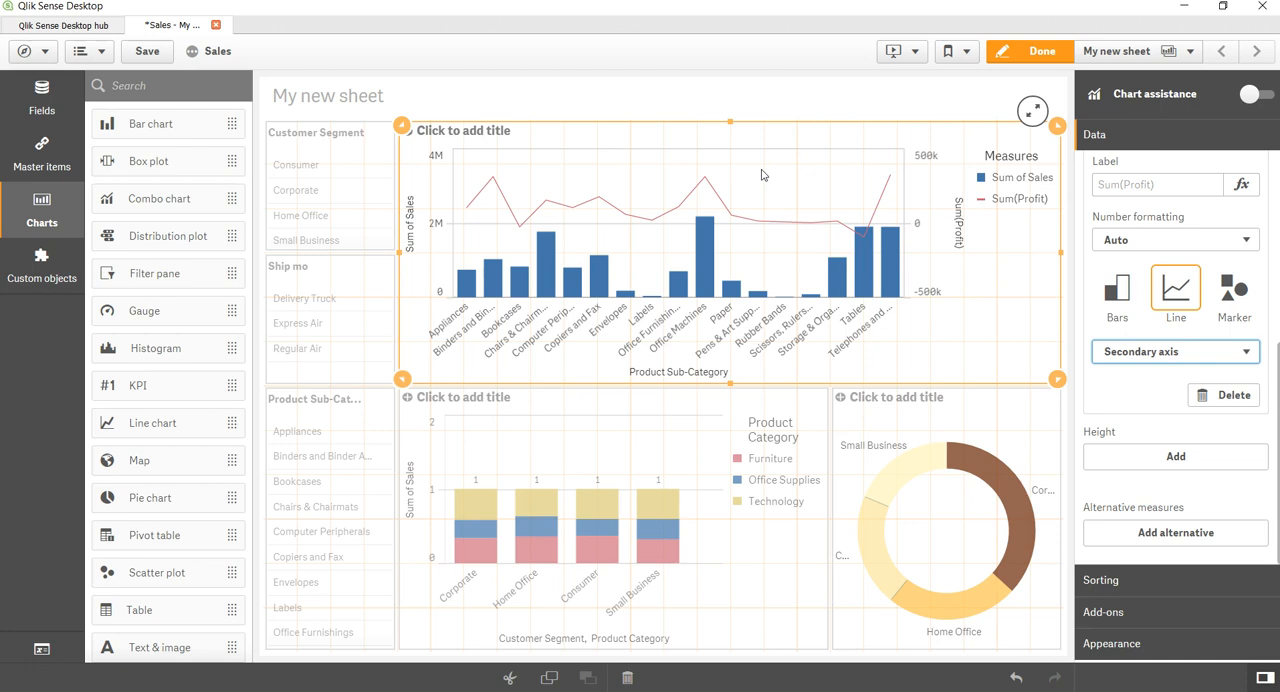
Create a second sheet in the Sales app titled 'Sales Analysis'
left_click(1138, 51)
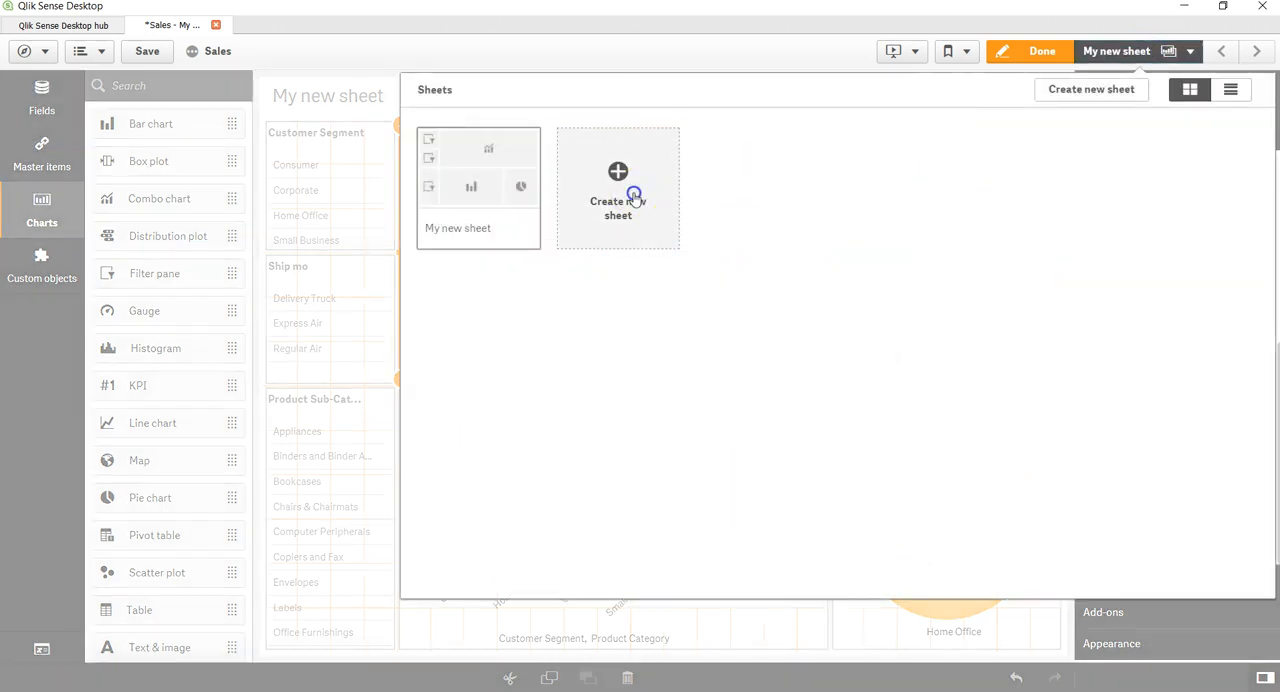
left_click(617, 190)
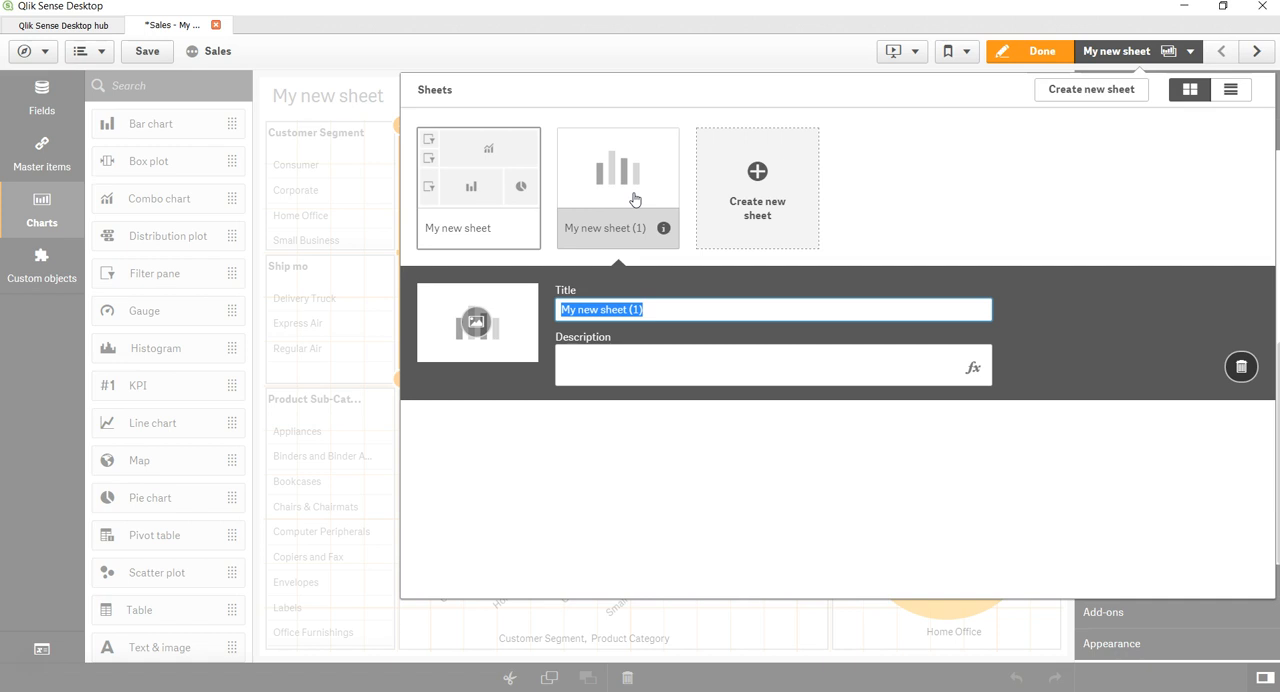
type("Sales")
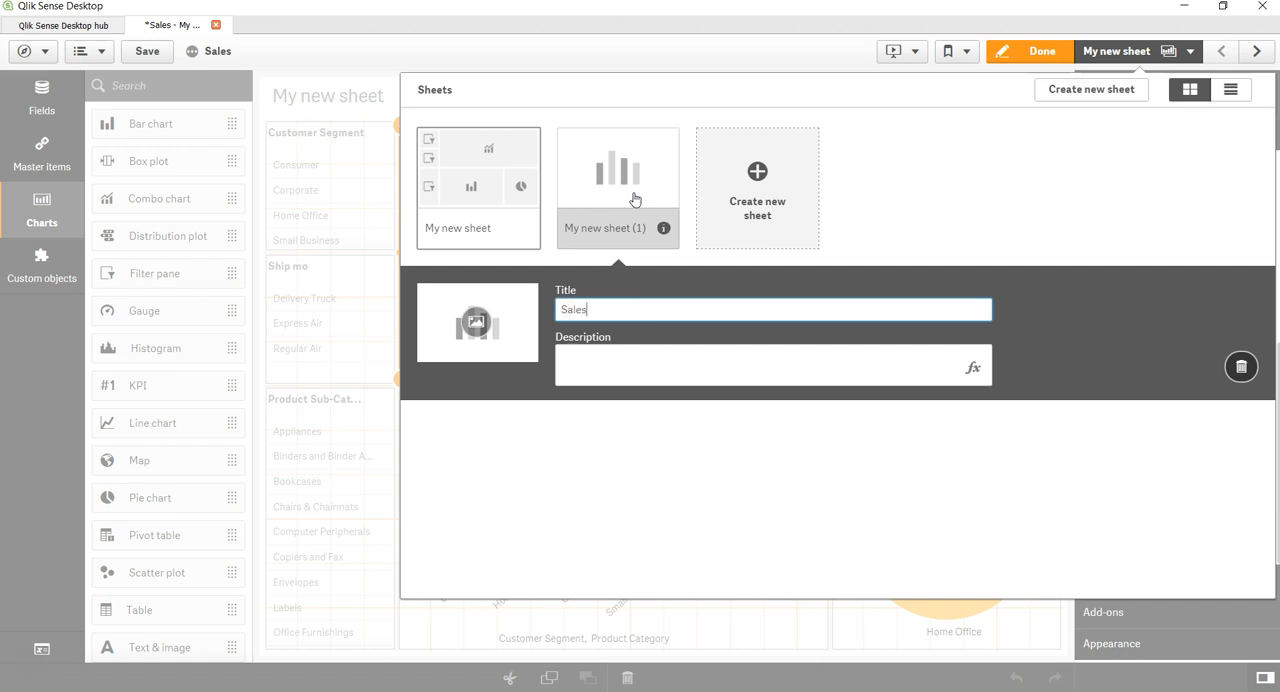
type("-")
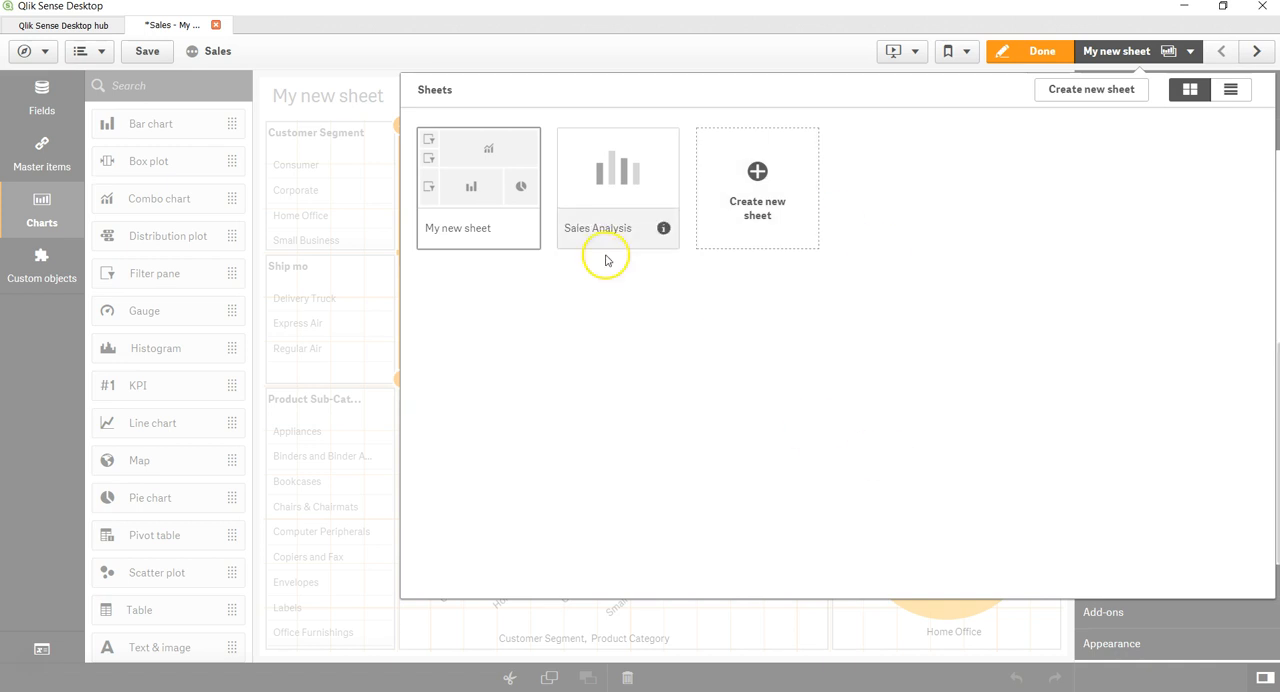
Place a table on the Sales Analysis sheet with Customer Segment as its dimension
double_click(617, 170)
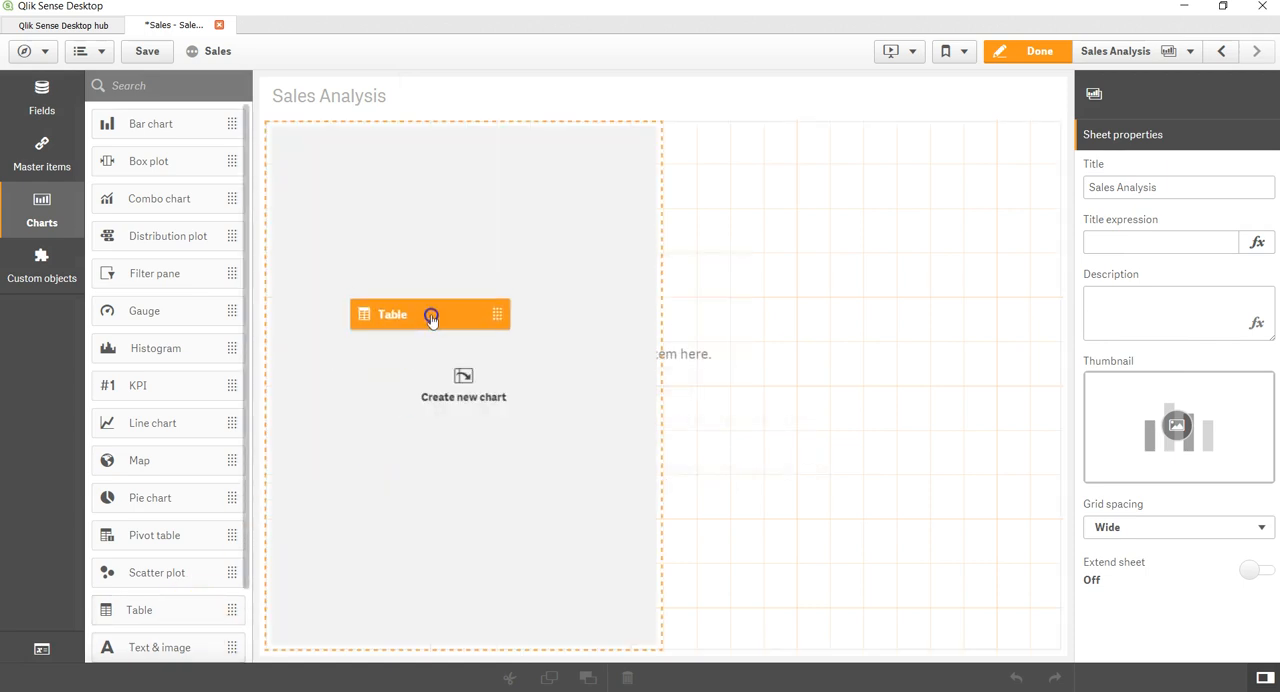
left_click(392, 314)
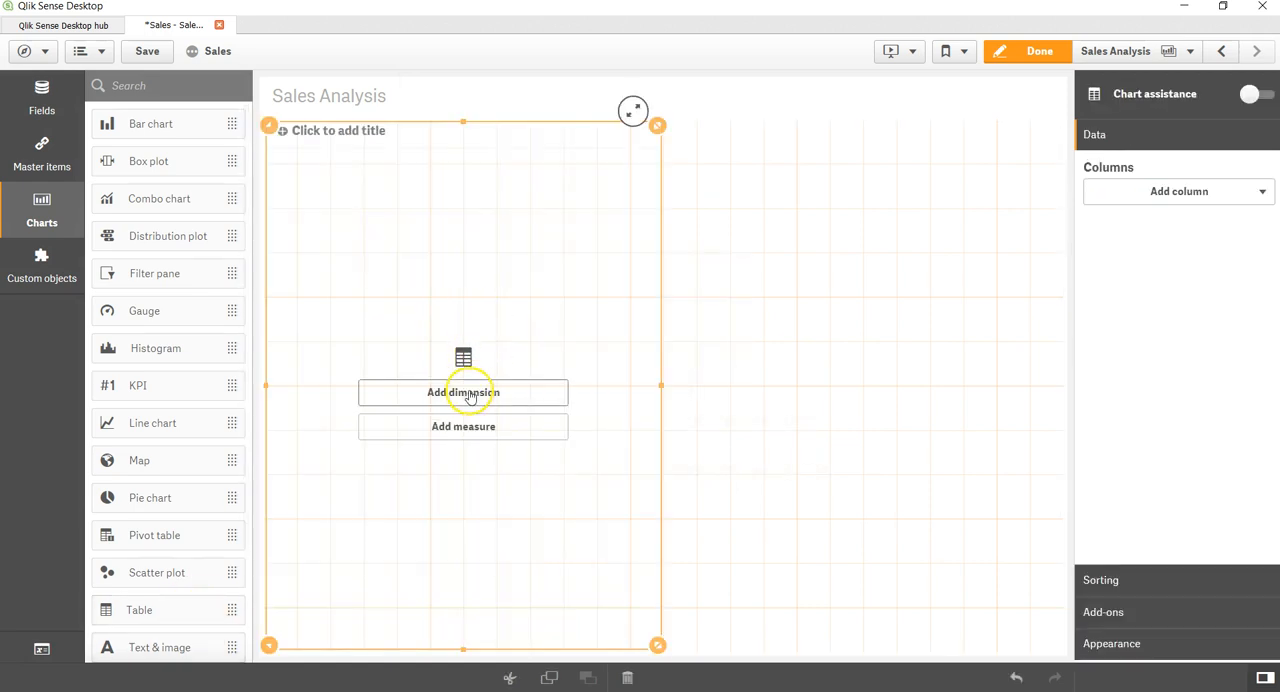
mouse_move(463, 392)
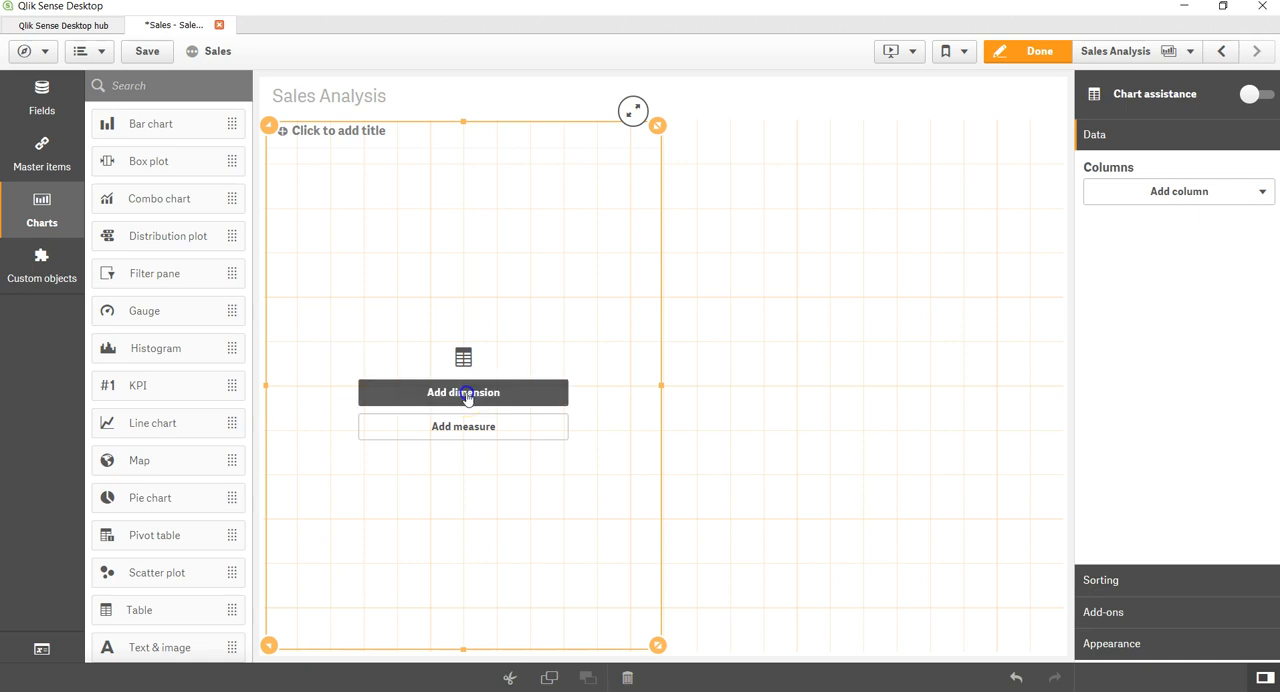
left_click(463, 392)
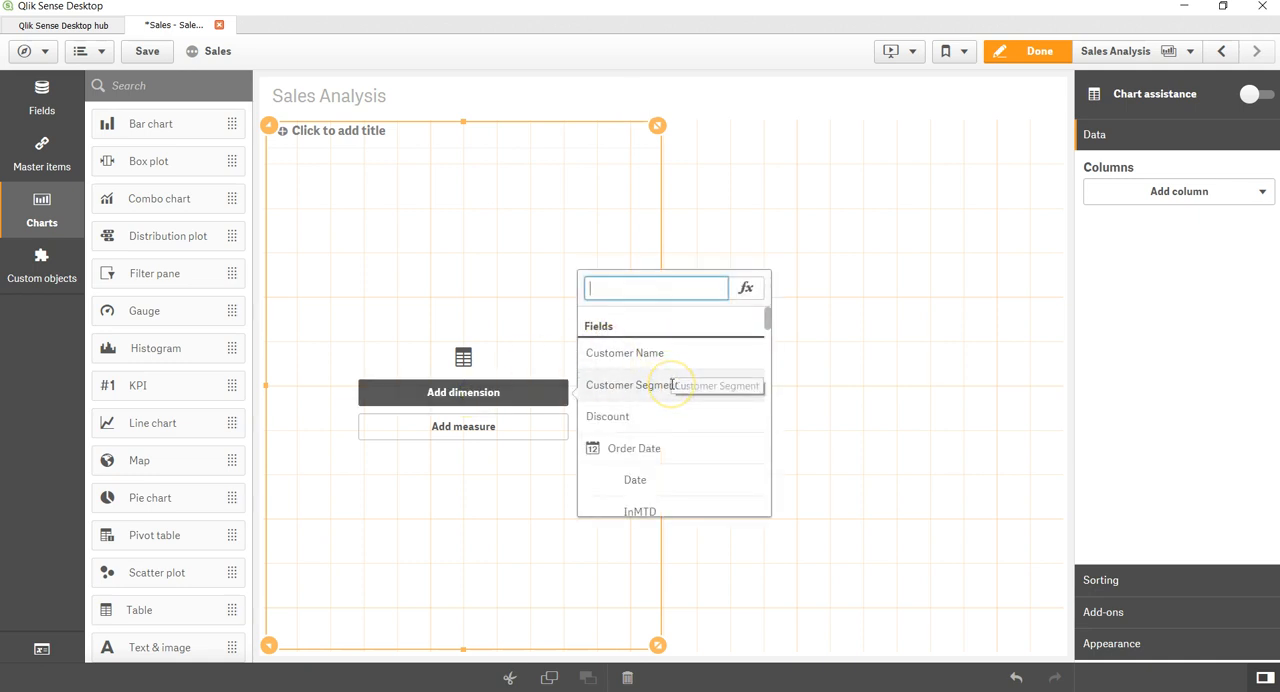
left_click(629, 385)
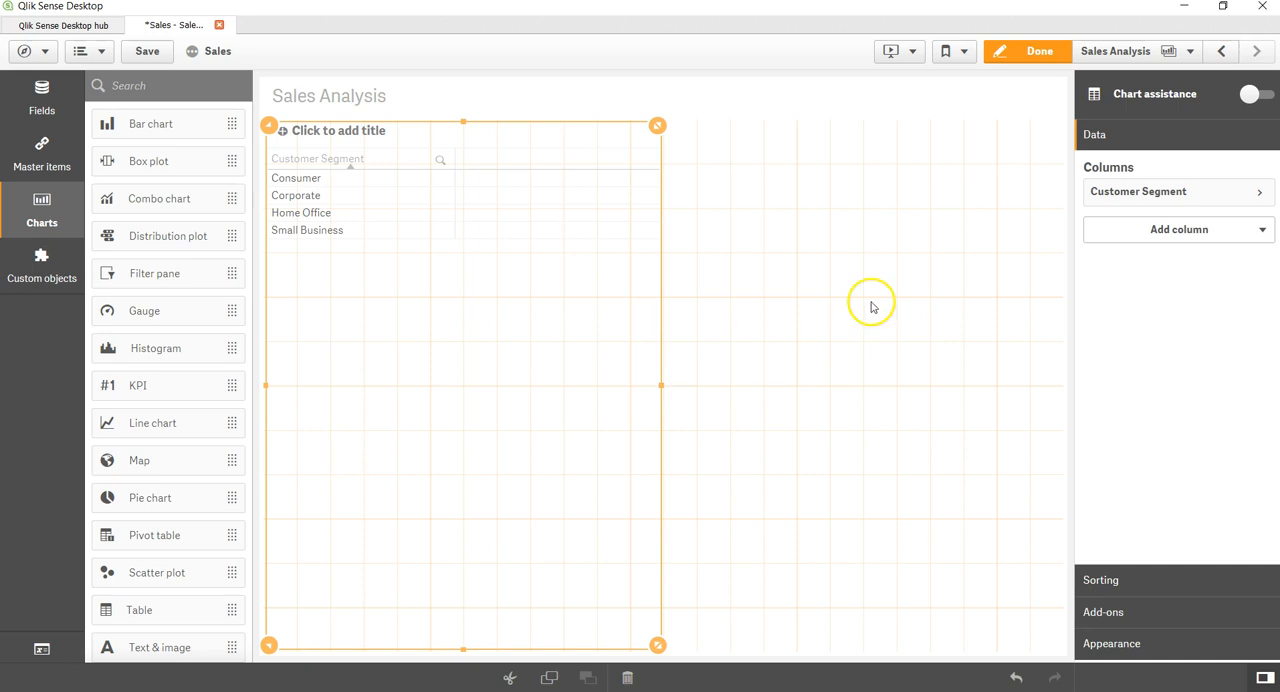
Add Sum of Sales as a measure column, totalling 14915600.824
left_click(1178, 229)
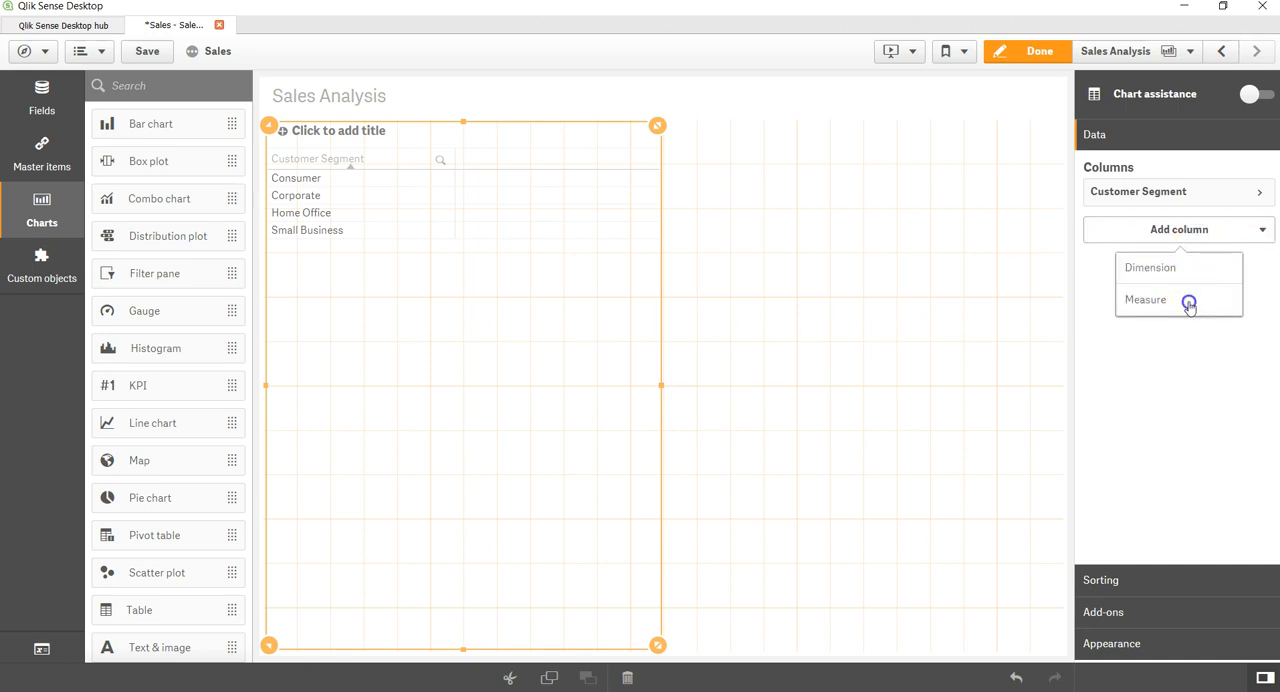
left_click(1145, 299)
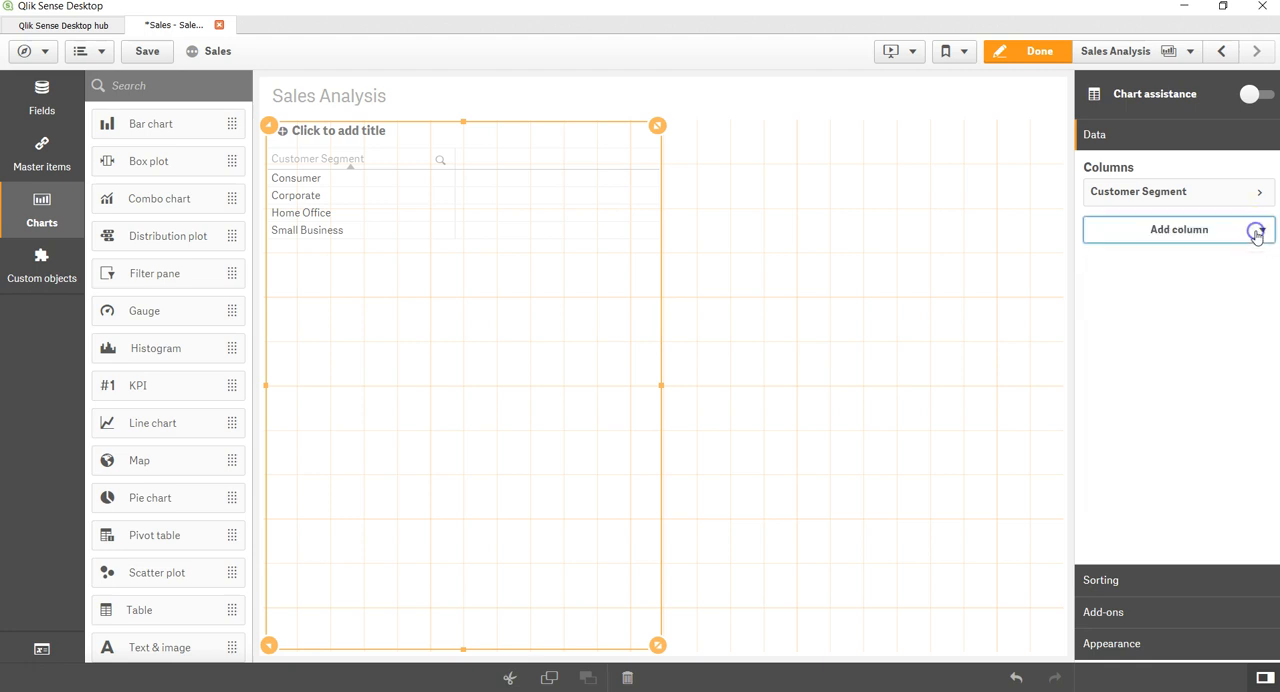
left_click(1178, 229)
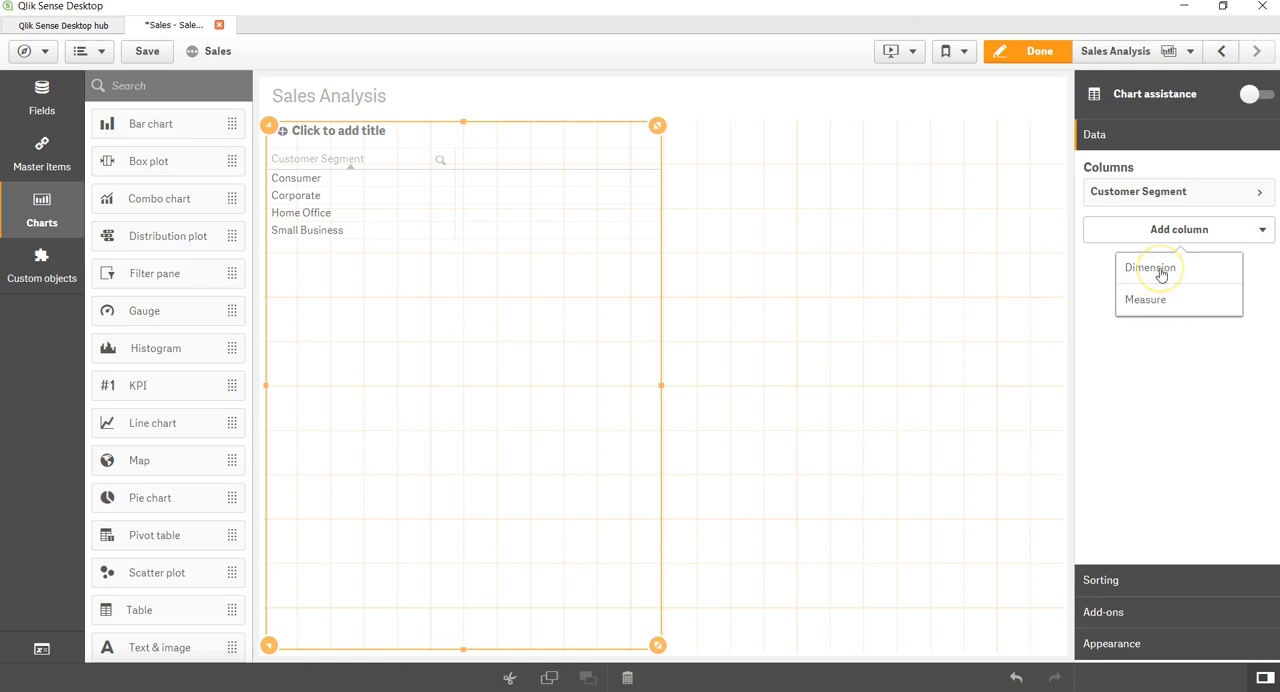
left_click(1145, 299)
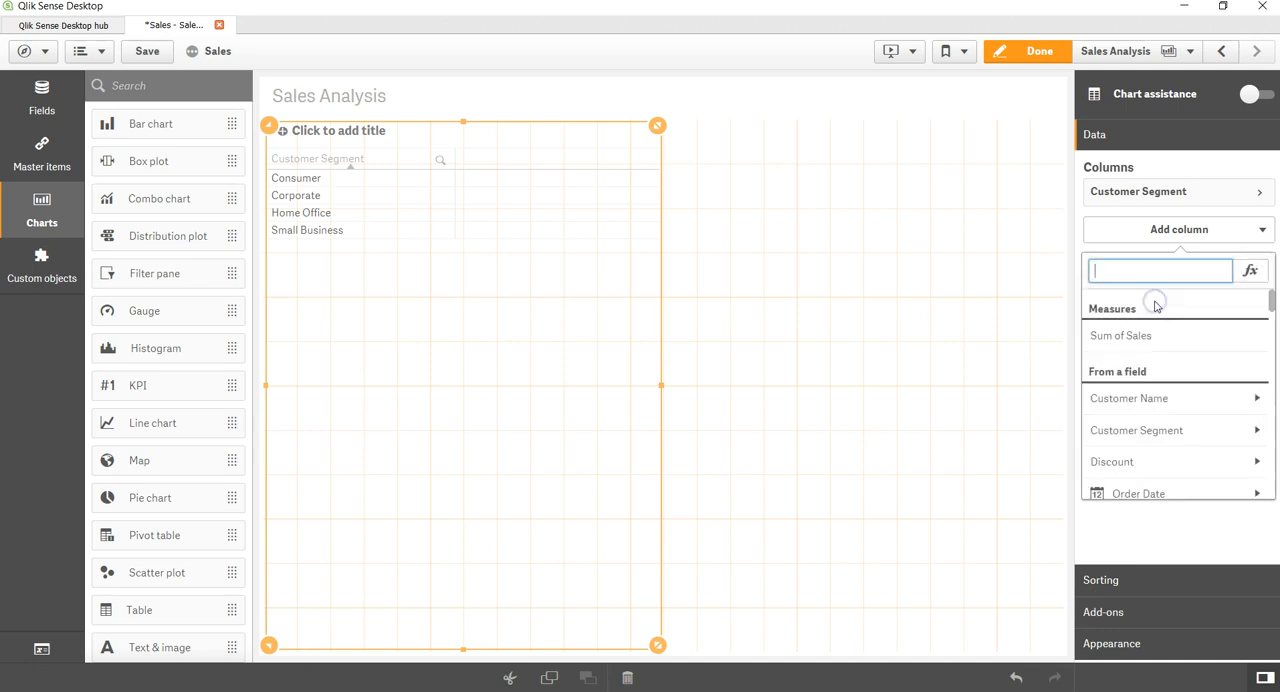
left_click(1120, 335)
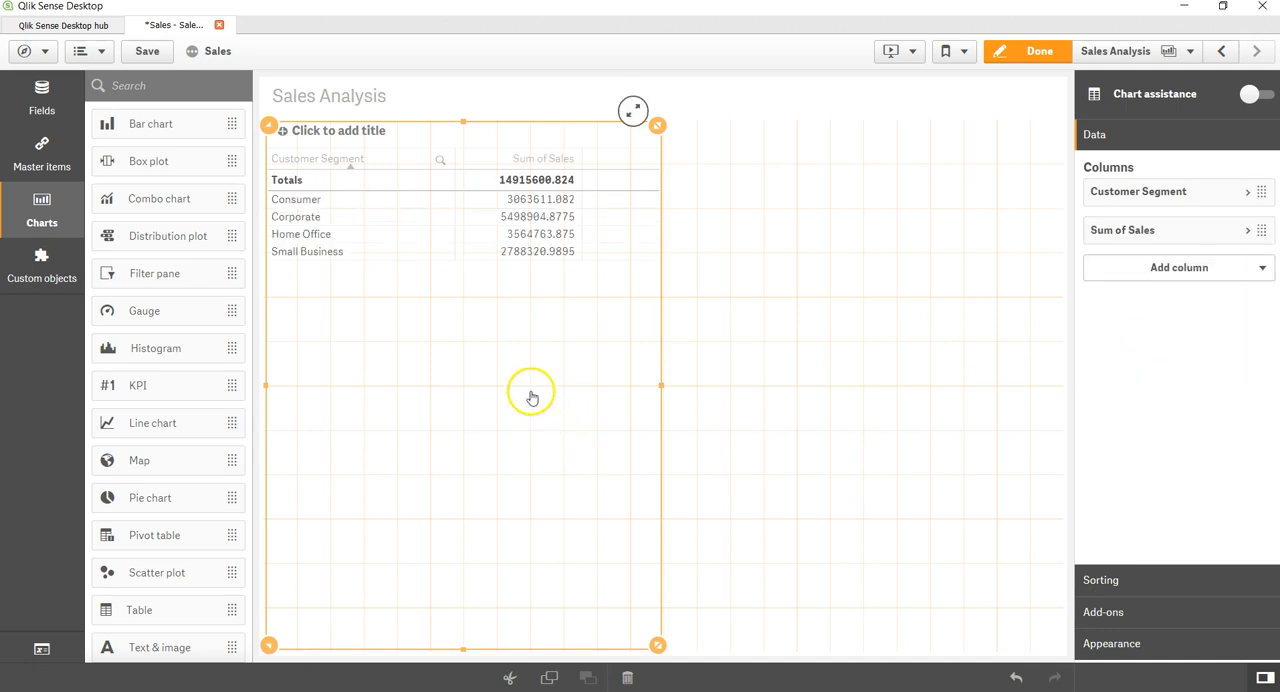
mouse_move(947, 197)
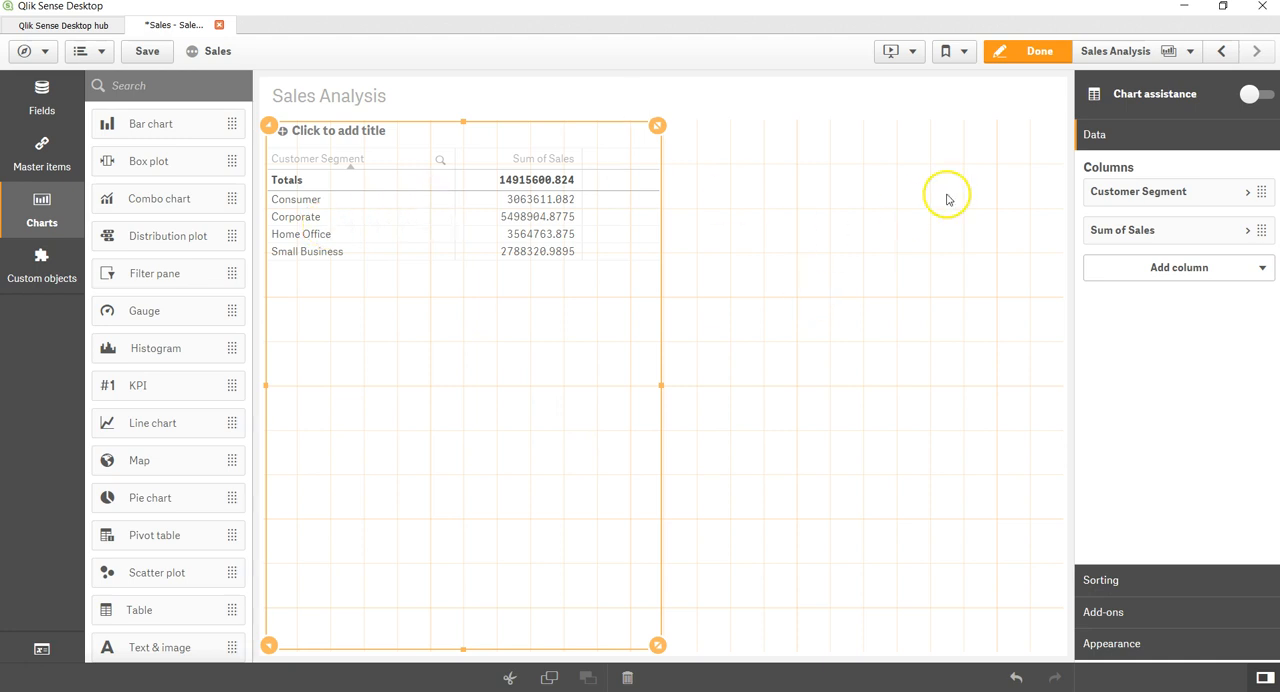
left_click(1039, 51)
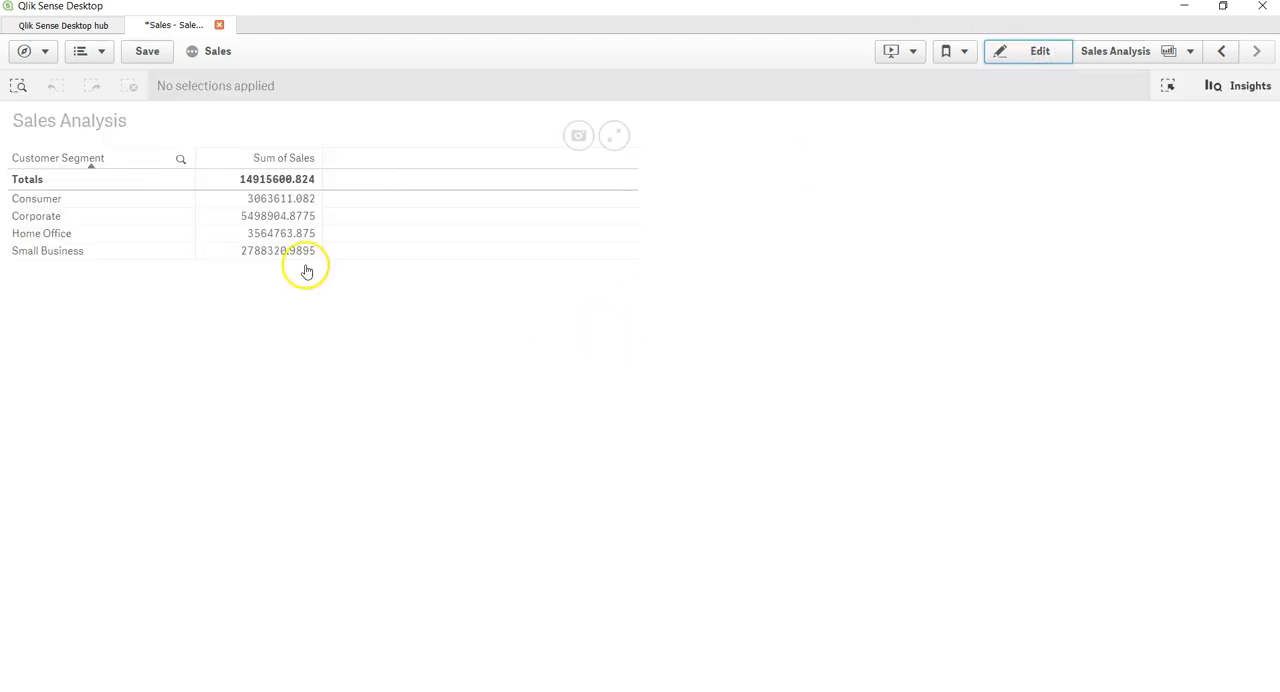
mouse_move(125, 210)
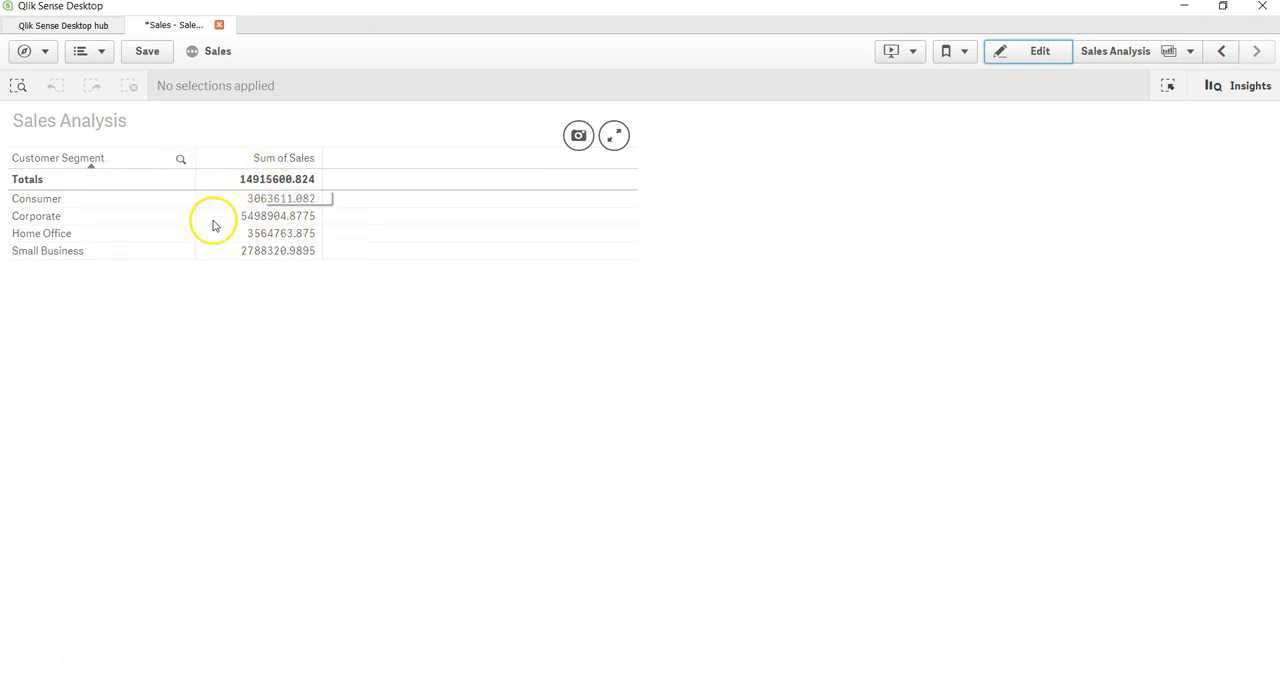
mouse_move(214, 266)
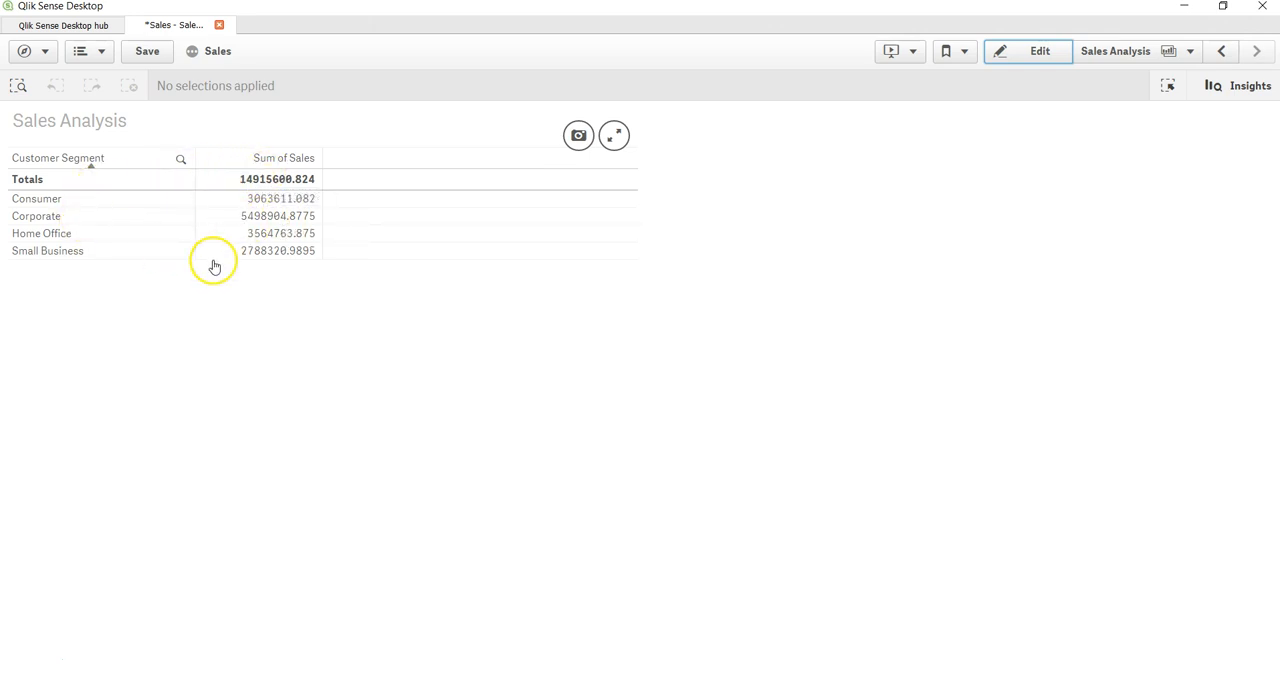
left_click(1039, 51)
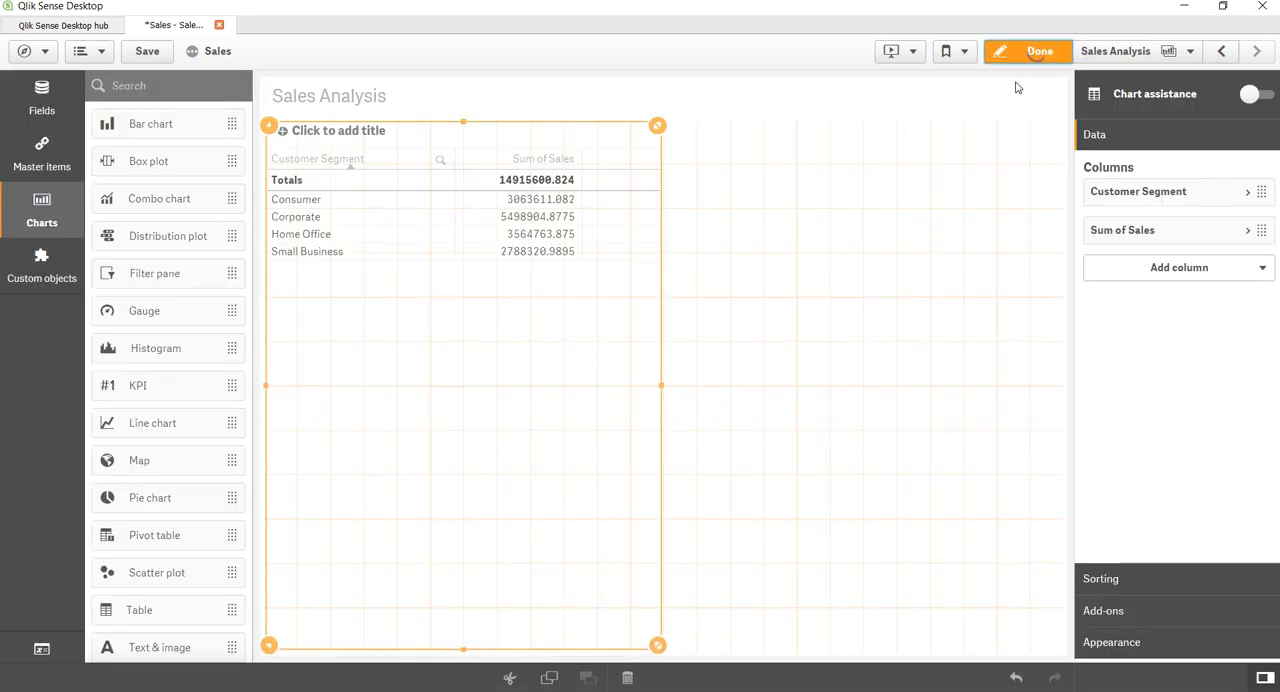
Add a Product Sub-Category dimension column ahead of Sum of Sales, then exit editing
left_click(1178, 267)
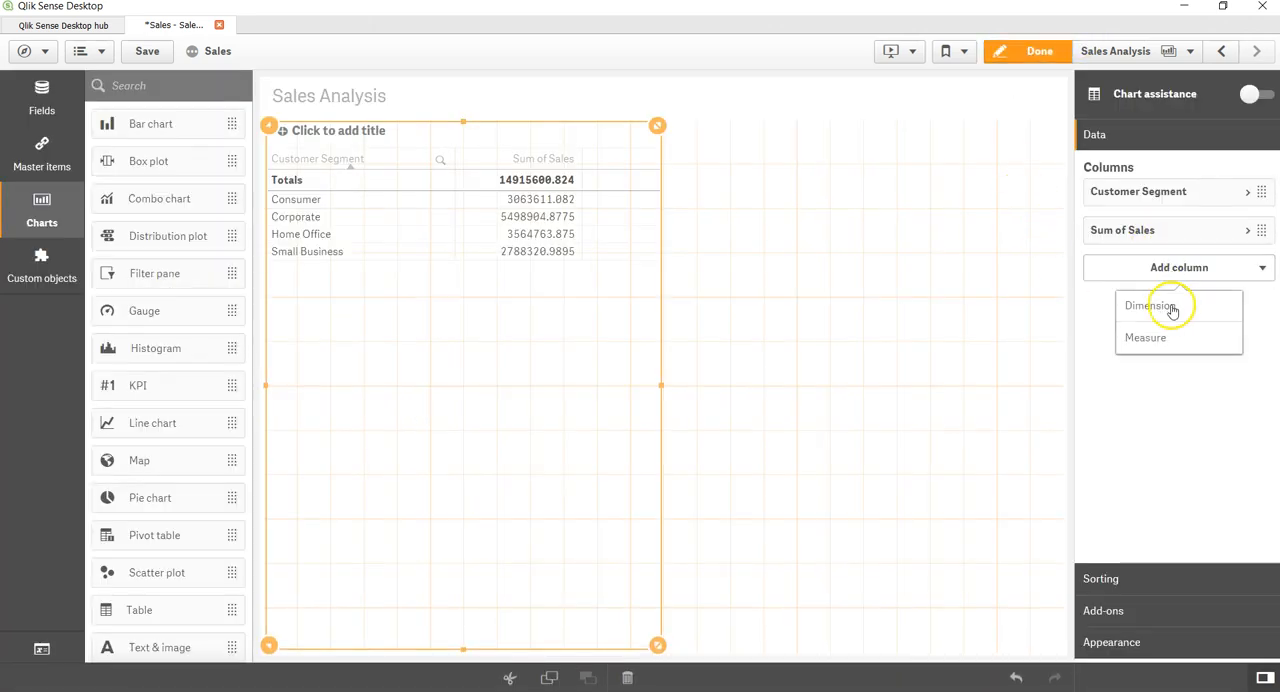
left_click(1148, 305)
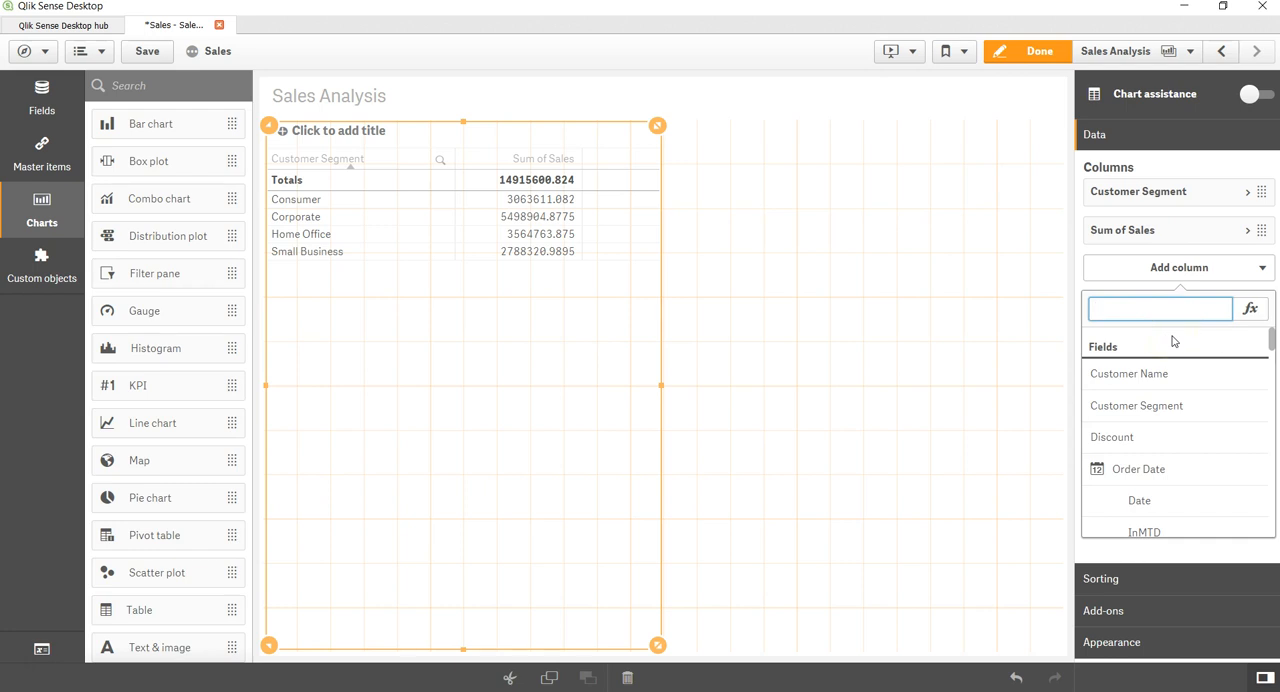
type("custo")
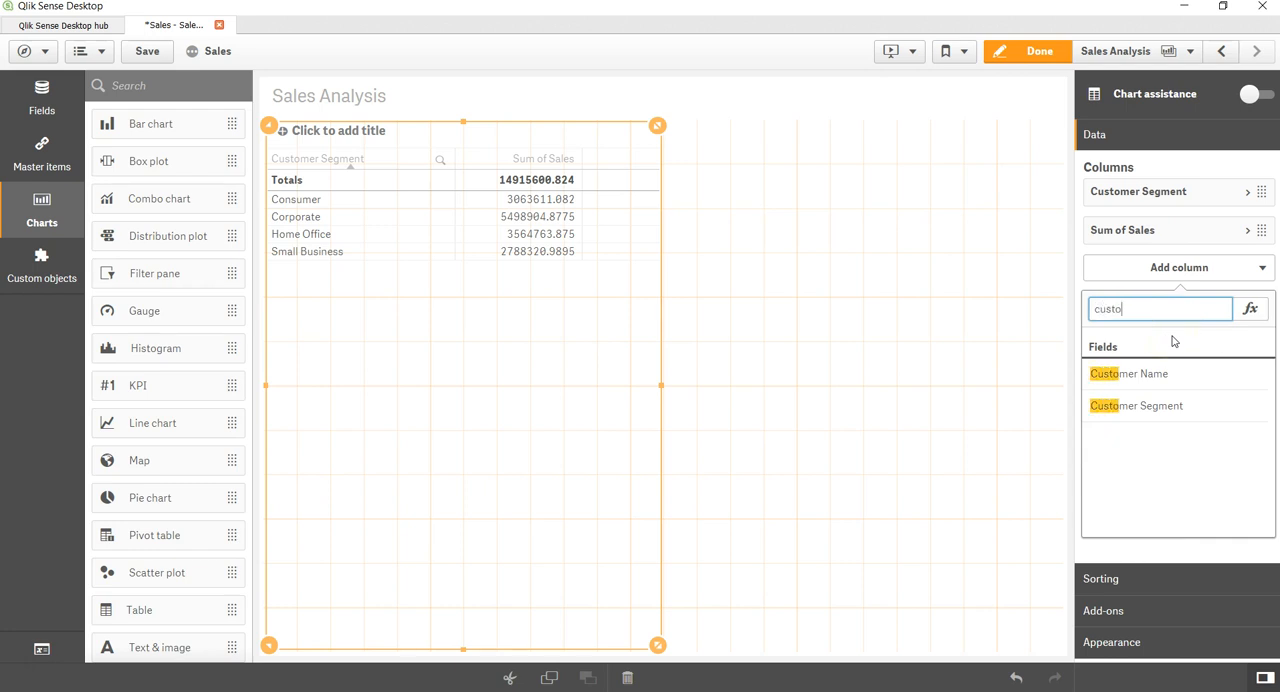
type("produ")
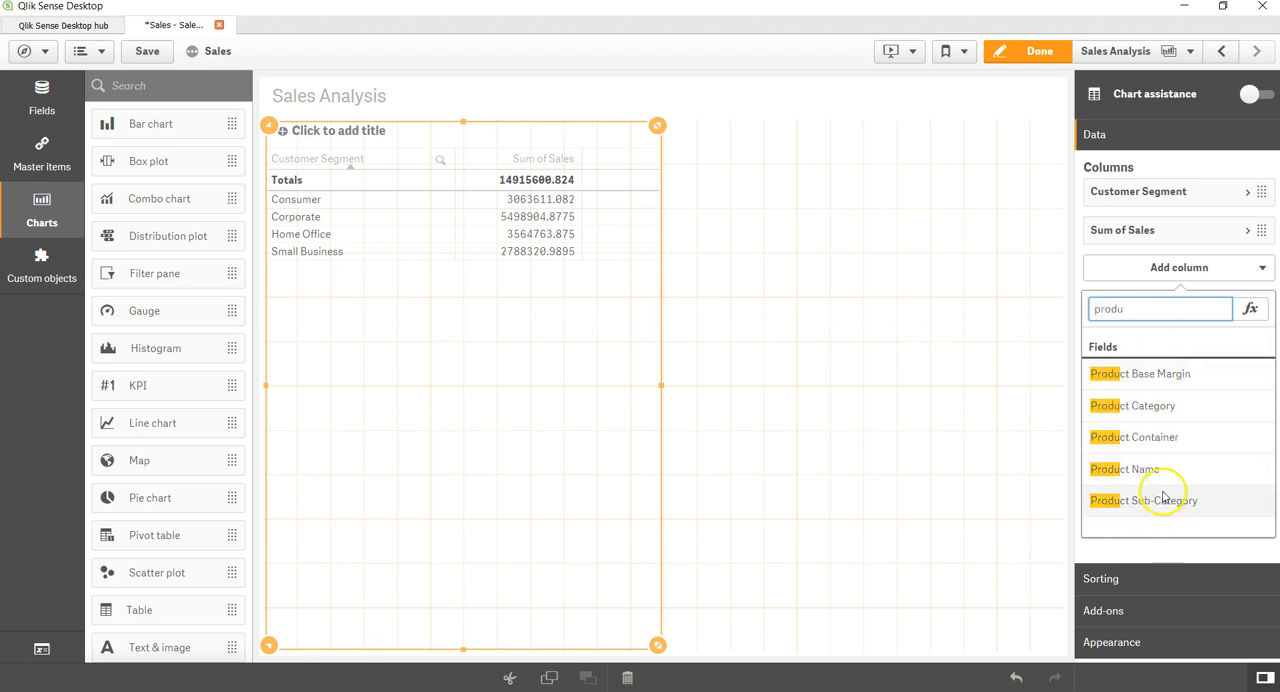
left_click(1143, 500)
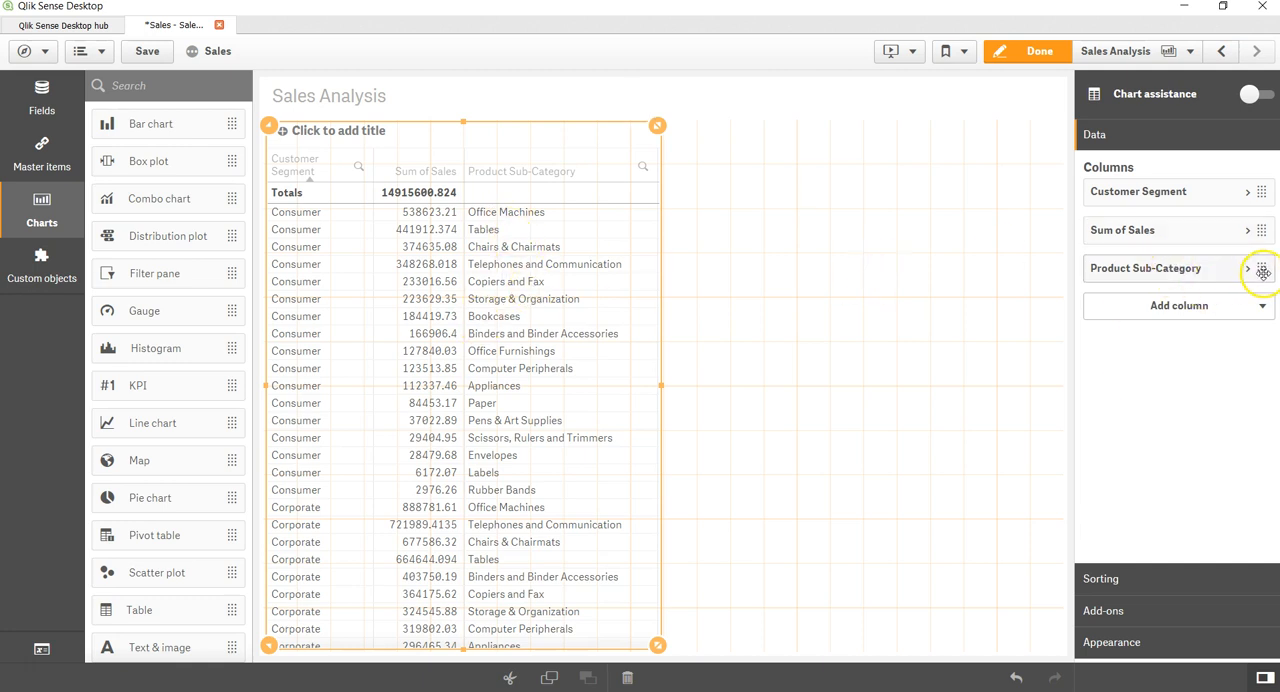
left_click_drag(1262, 271, 1262, 230)
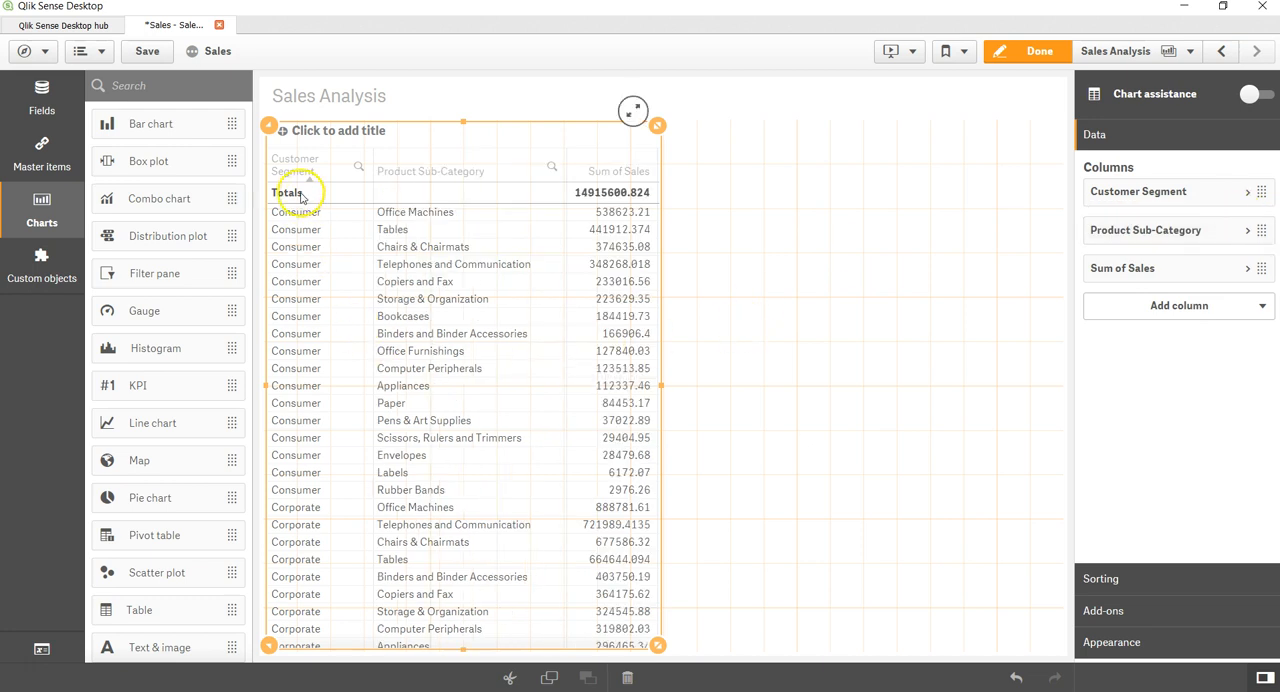
mouse_move(390, 211)
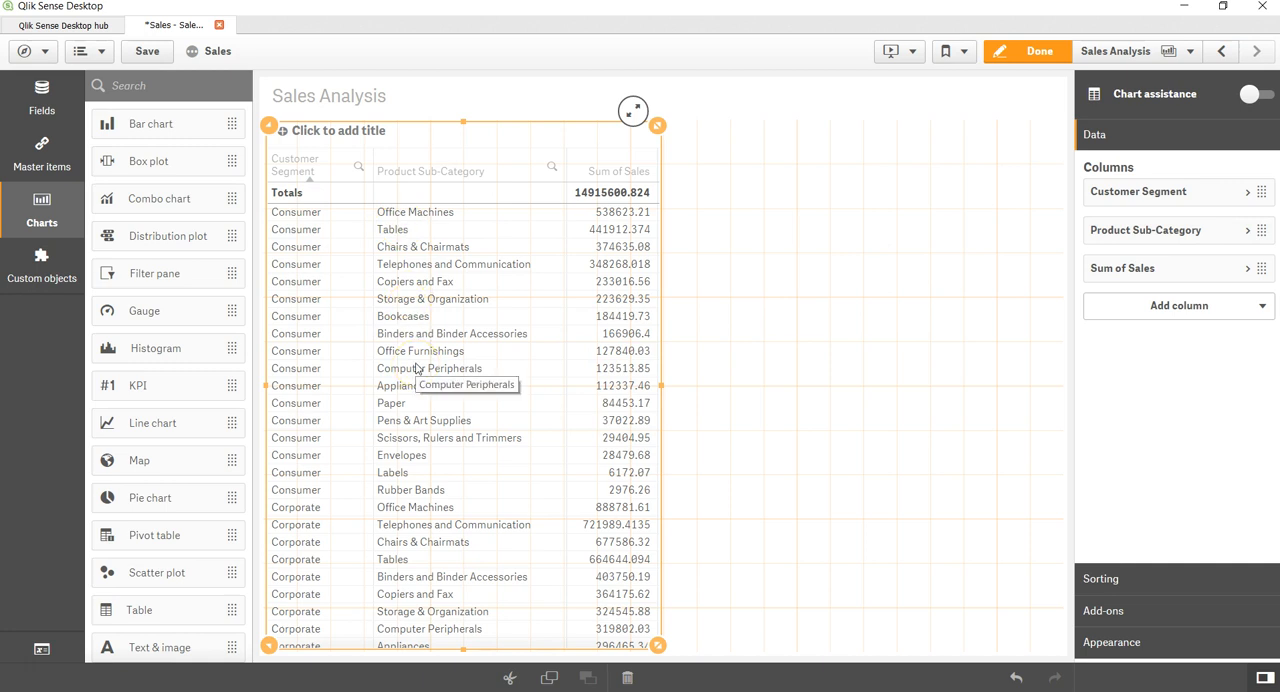
left_click(1040, 51)
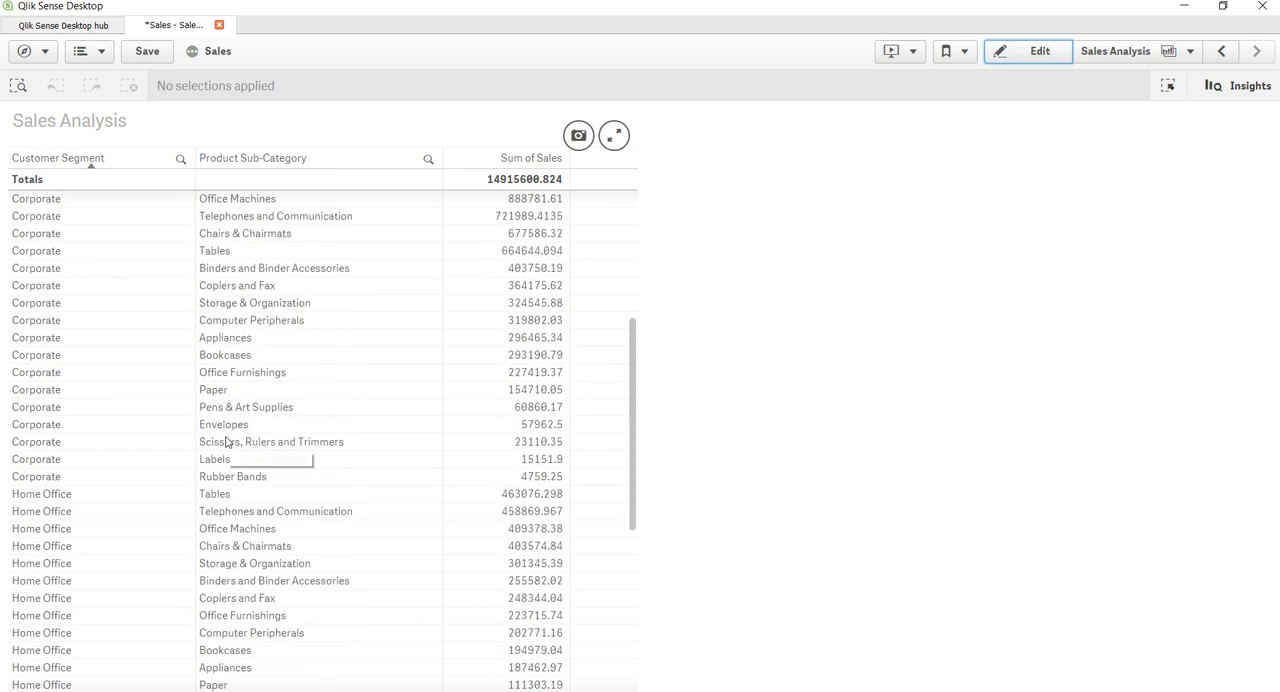
scroll("down", 3)
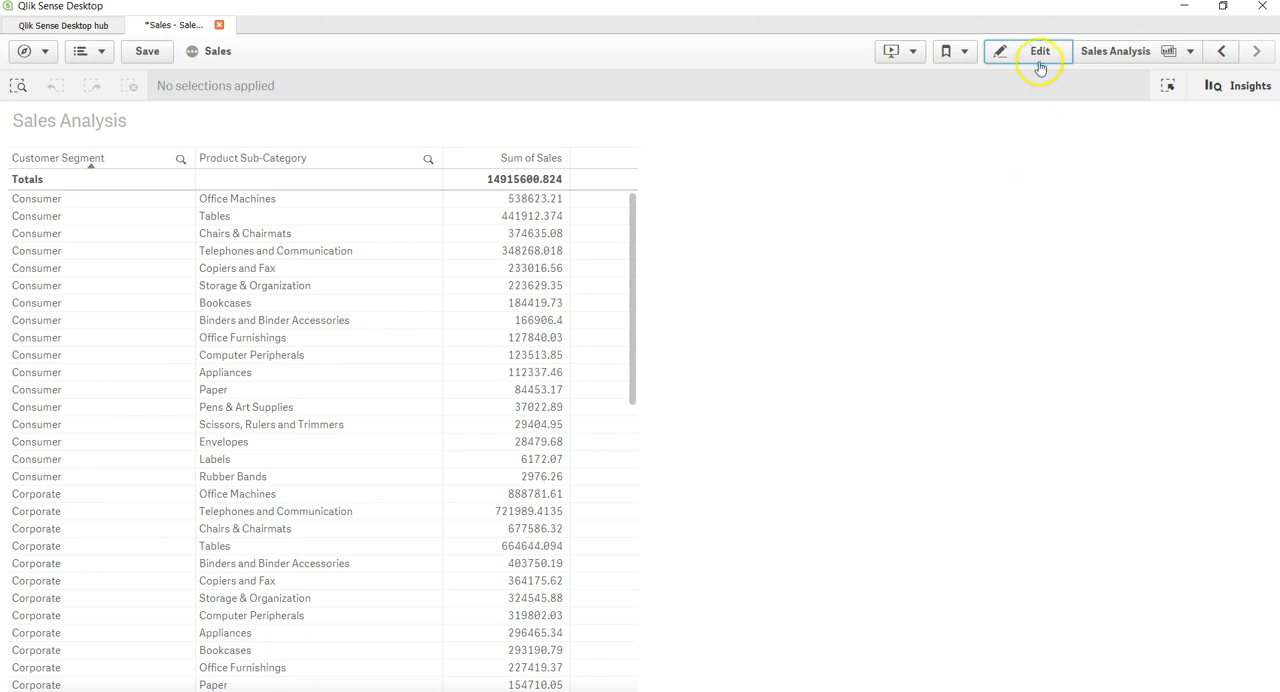
Move Product Sub-Category ahead of Customer Segment, scroll the table, then resume editing
left_click(1039, 51)
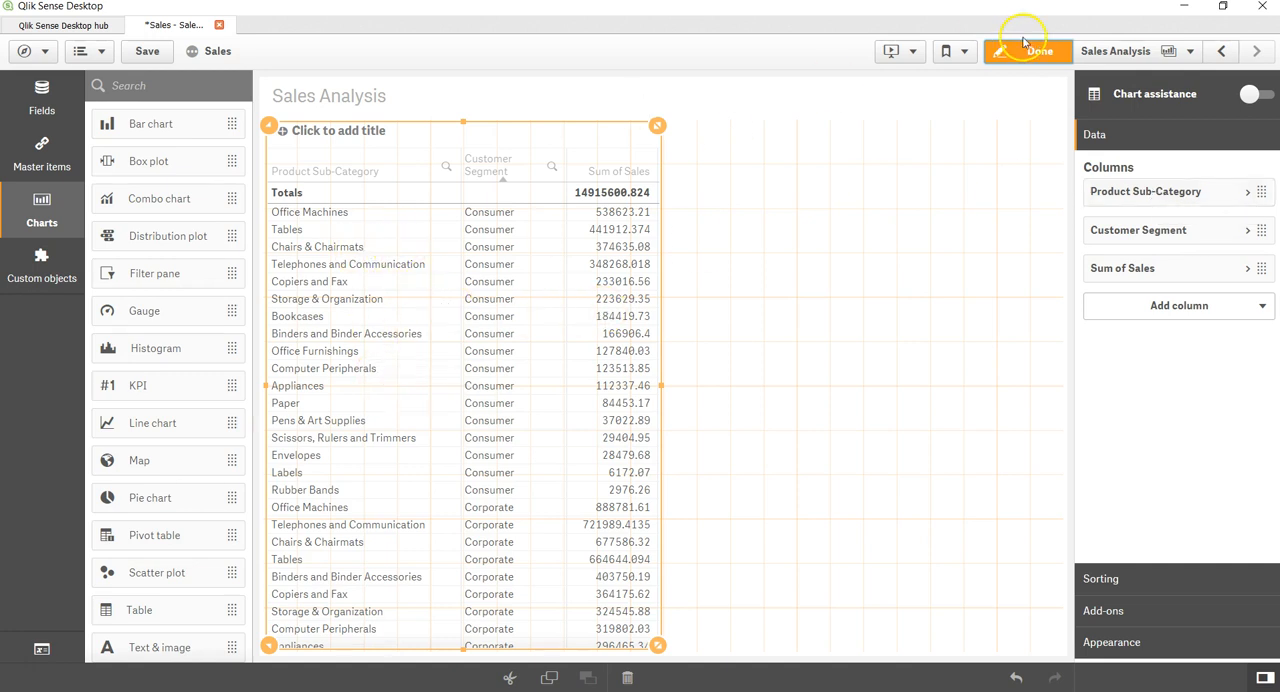
left_click(1040, 51)
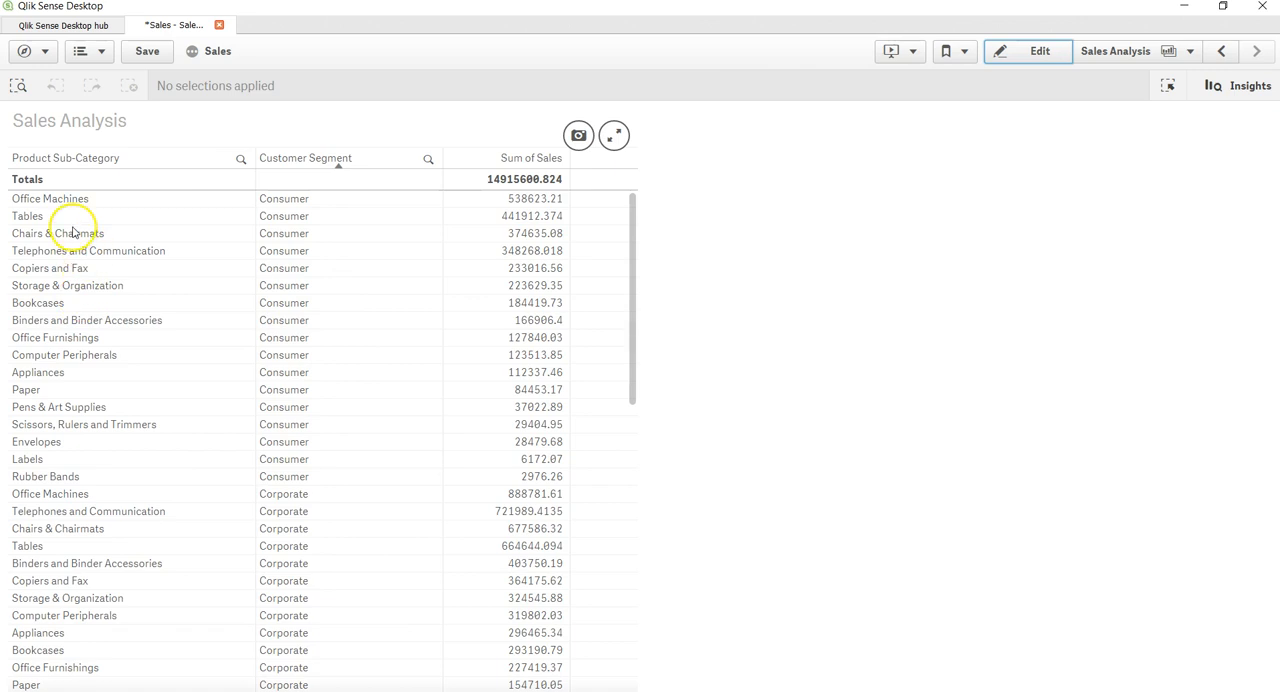
scroll("down", 3)
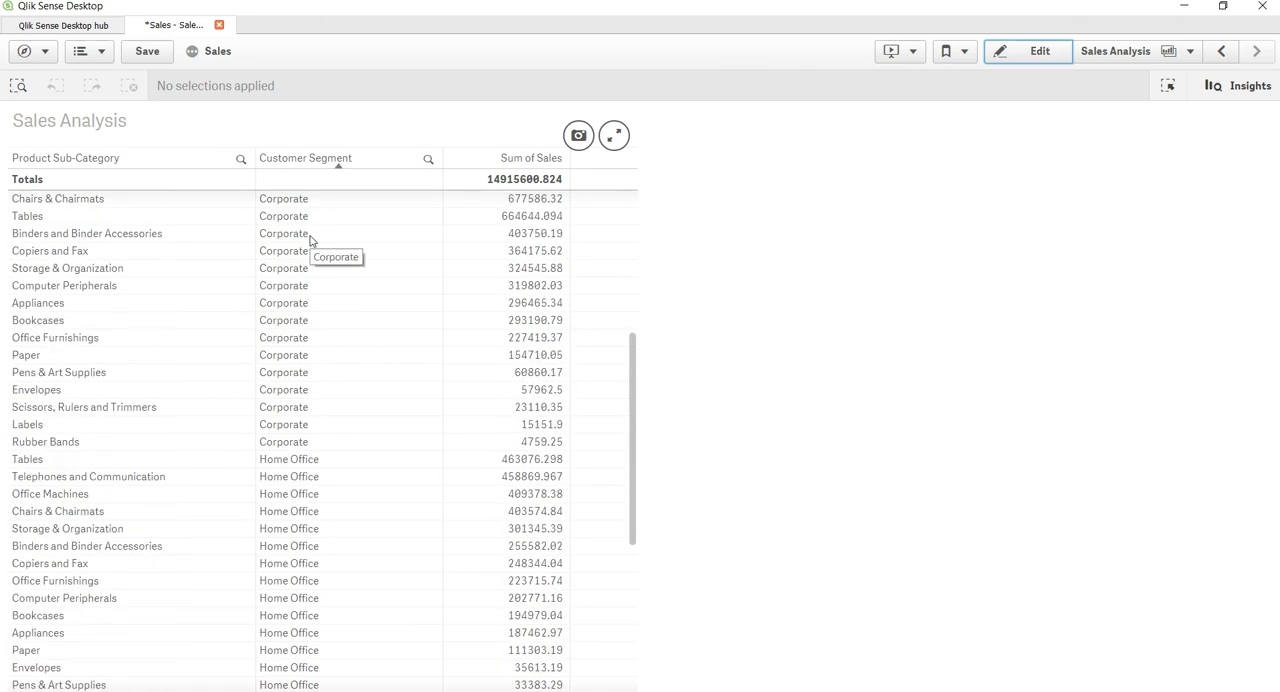
scroll("down", 3)
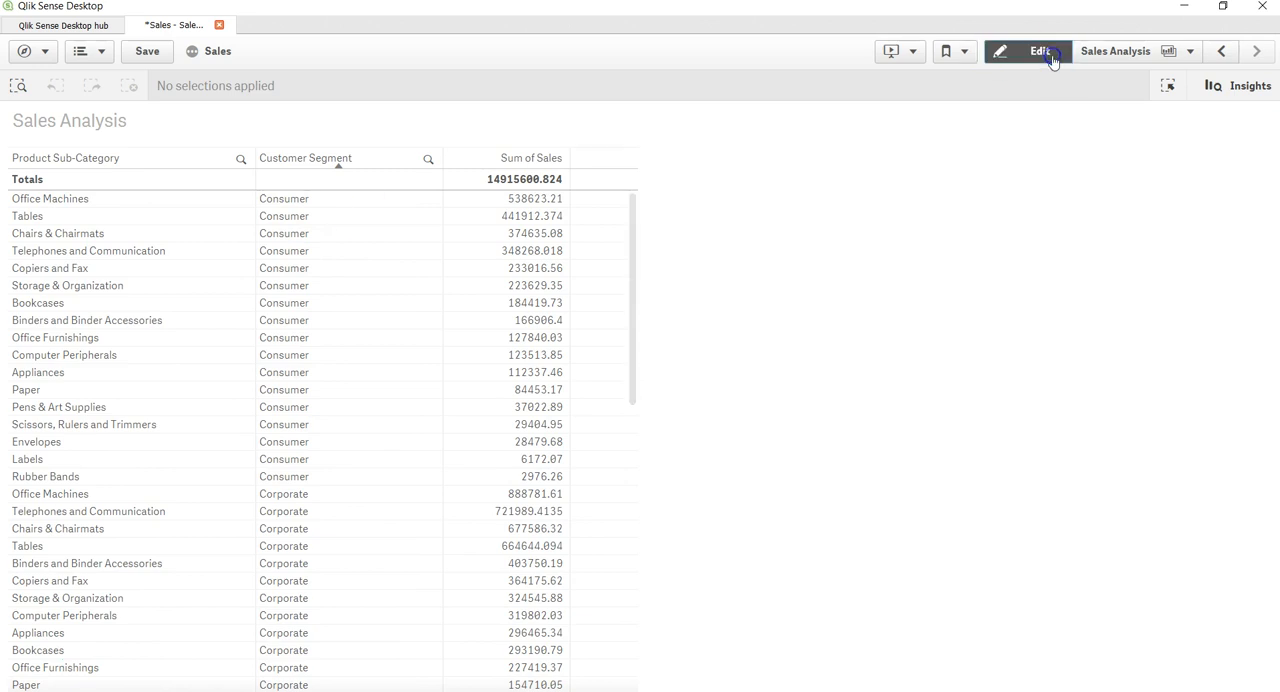
left_click(1040, 51)
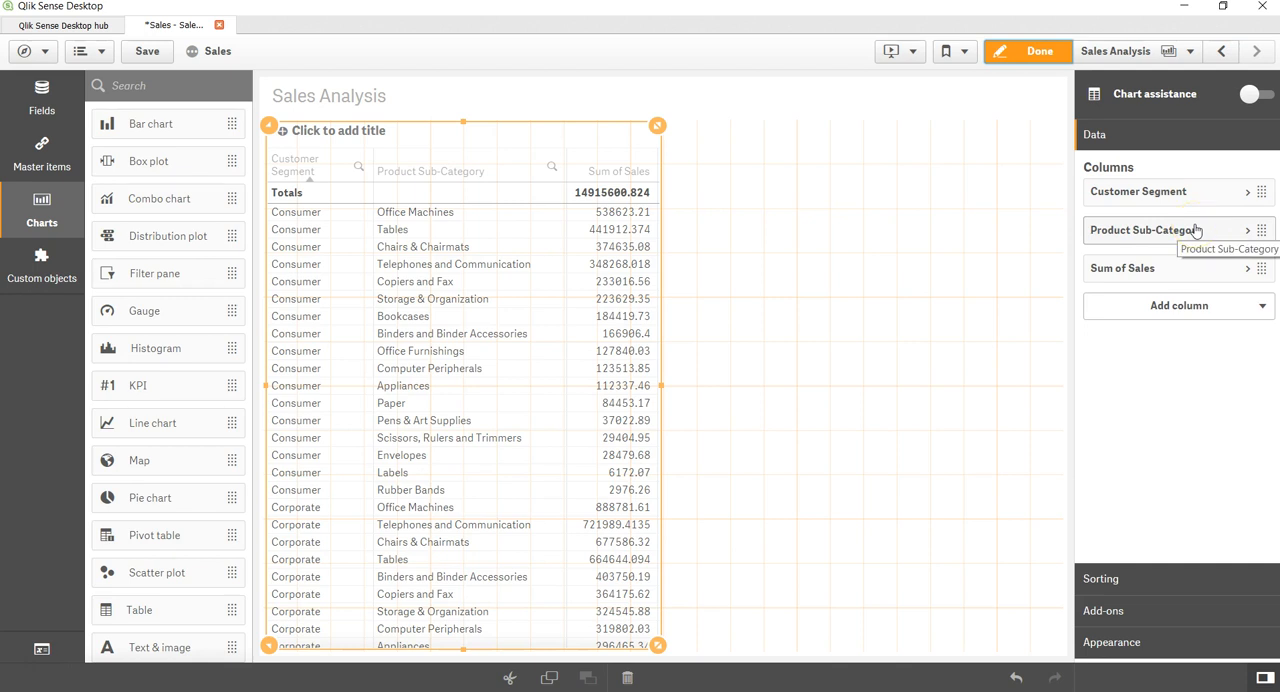
Add a Sum(Profit) measure column, totalling 1521767.96, and exit editing
left_click(1178, 305)
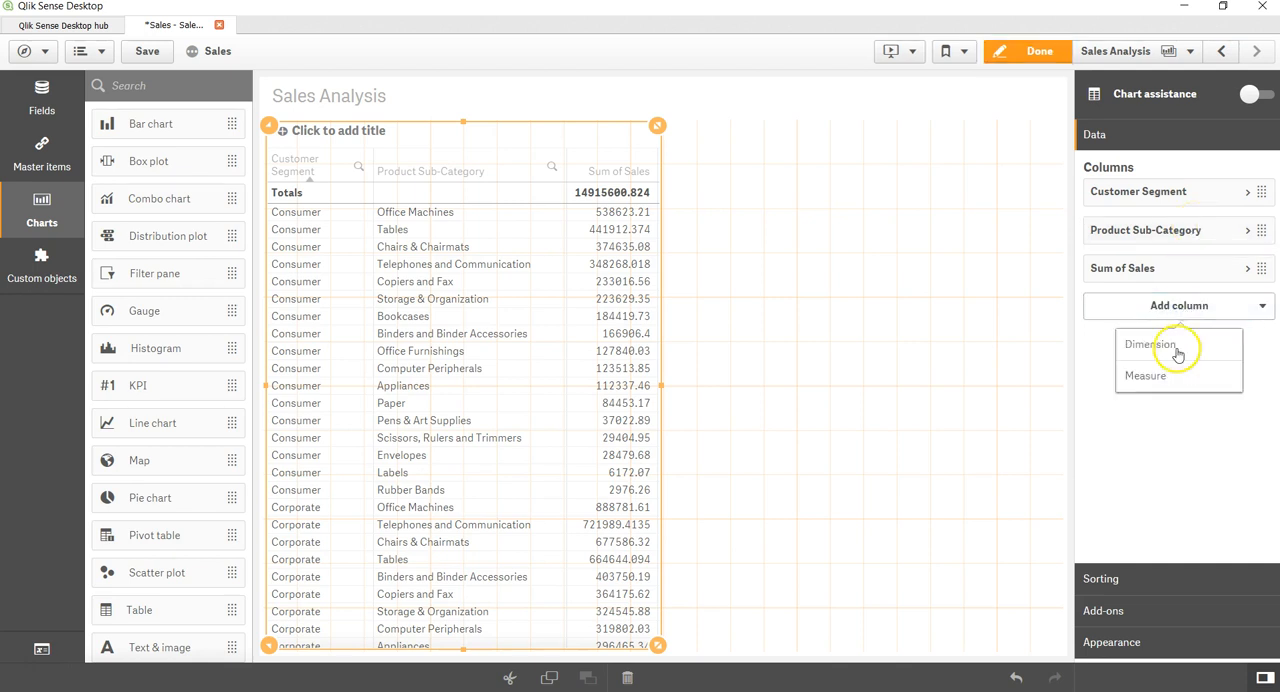
left_click(1145, 375)
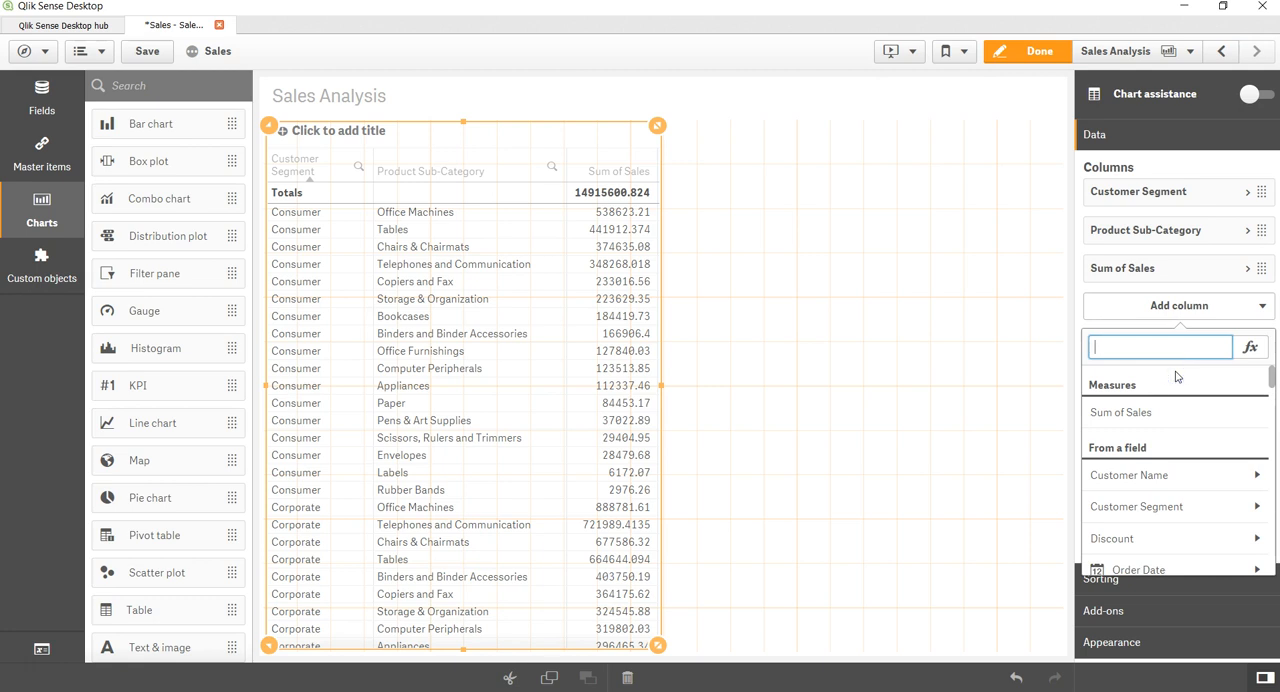
type("prof")
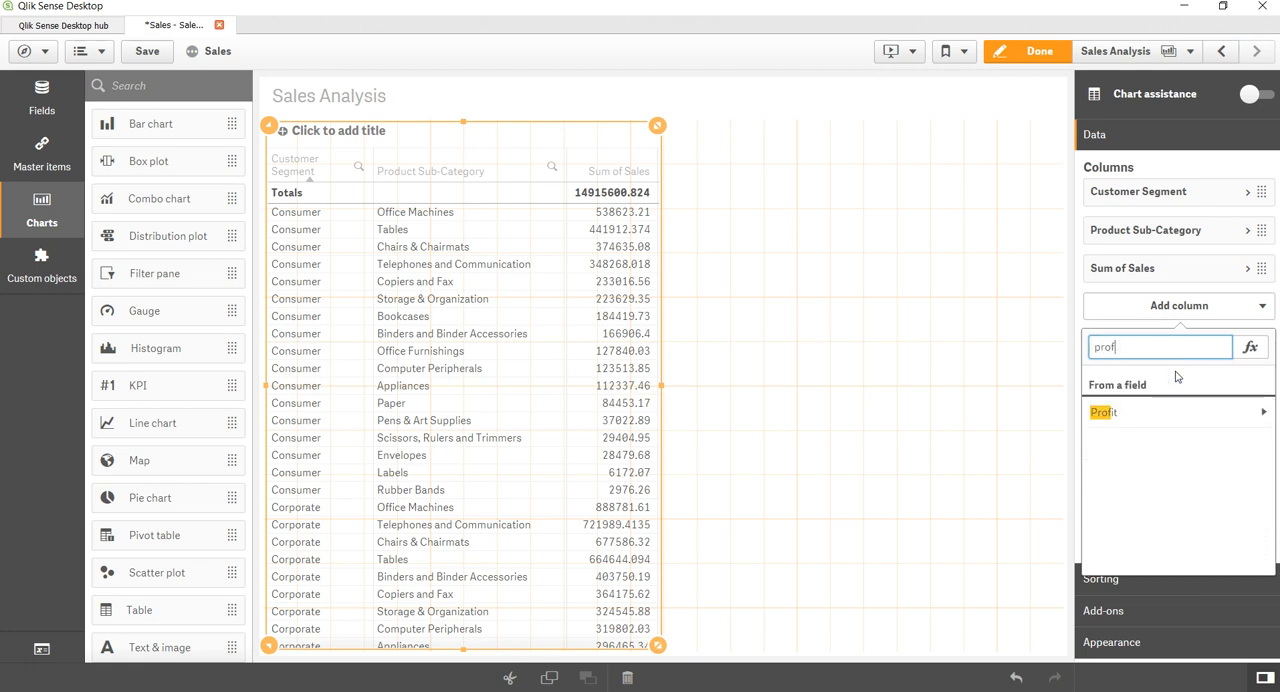
left_click(1104, 412)
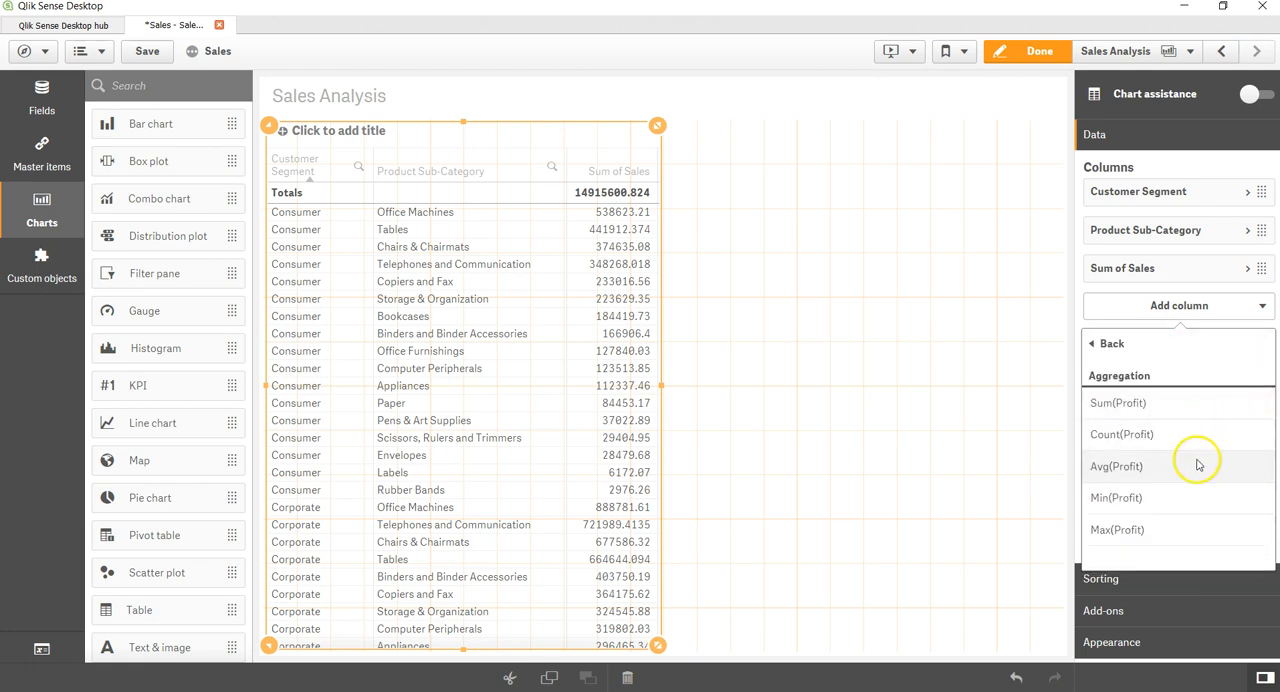
left_click(1116, 466)
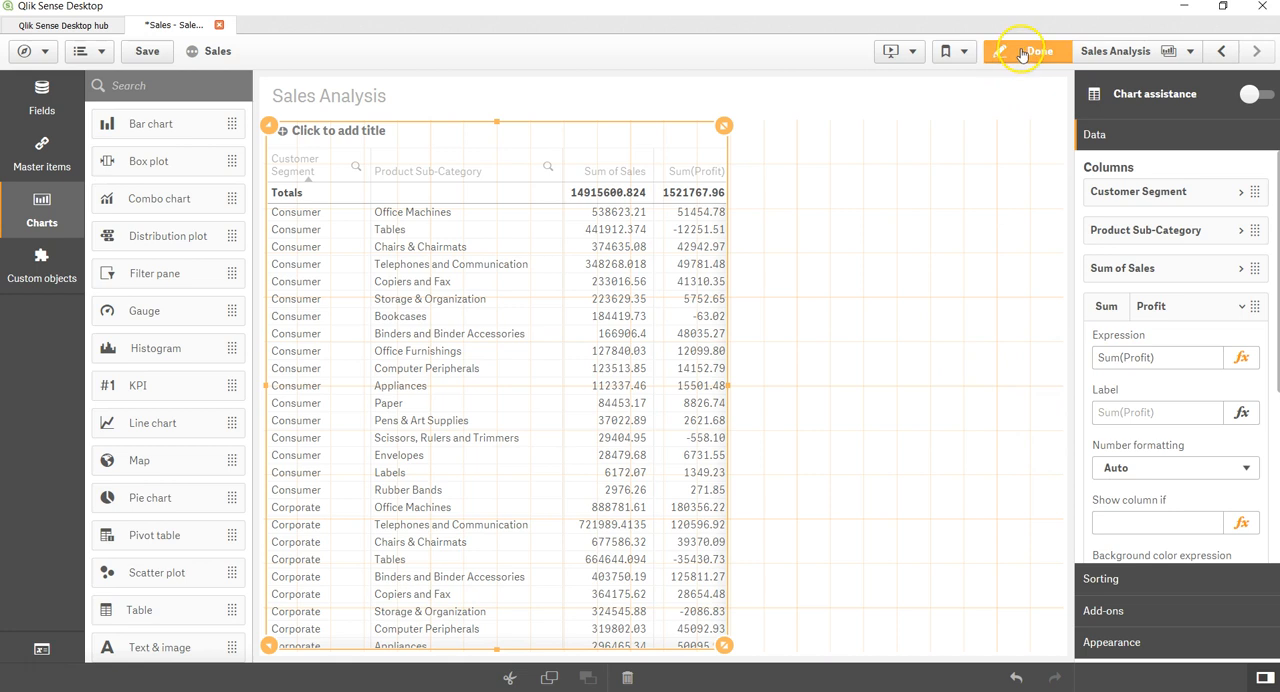
left_click(1036, 51)
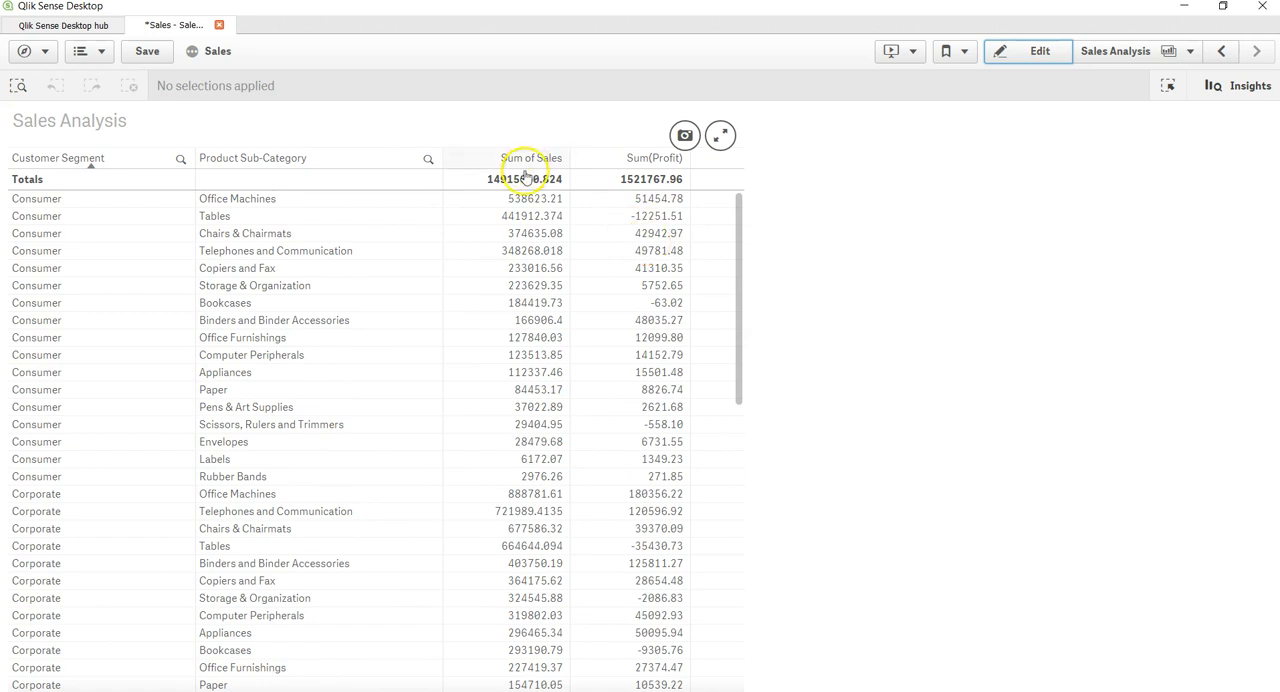
mouse_move(140, 216)
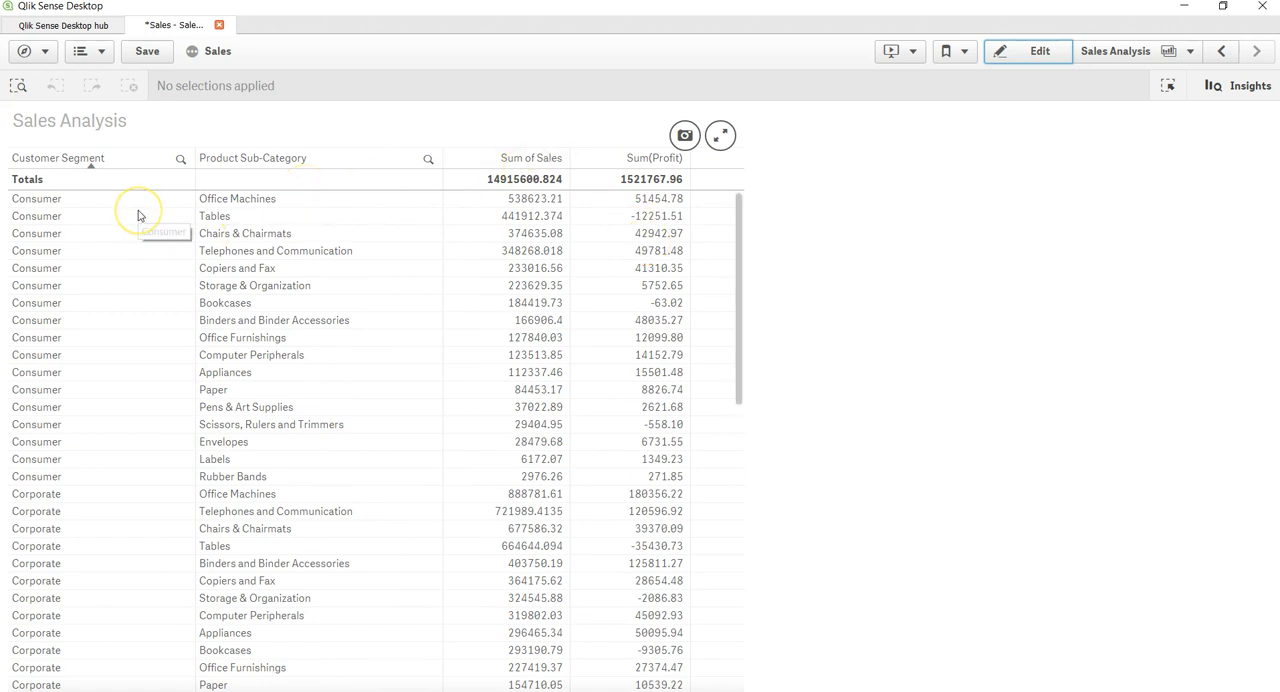
mouse_move(820, 283)
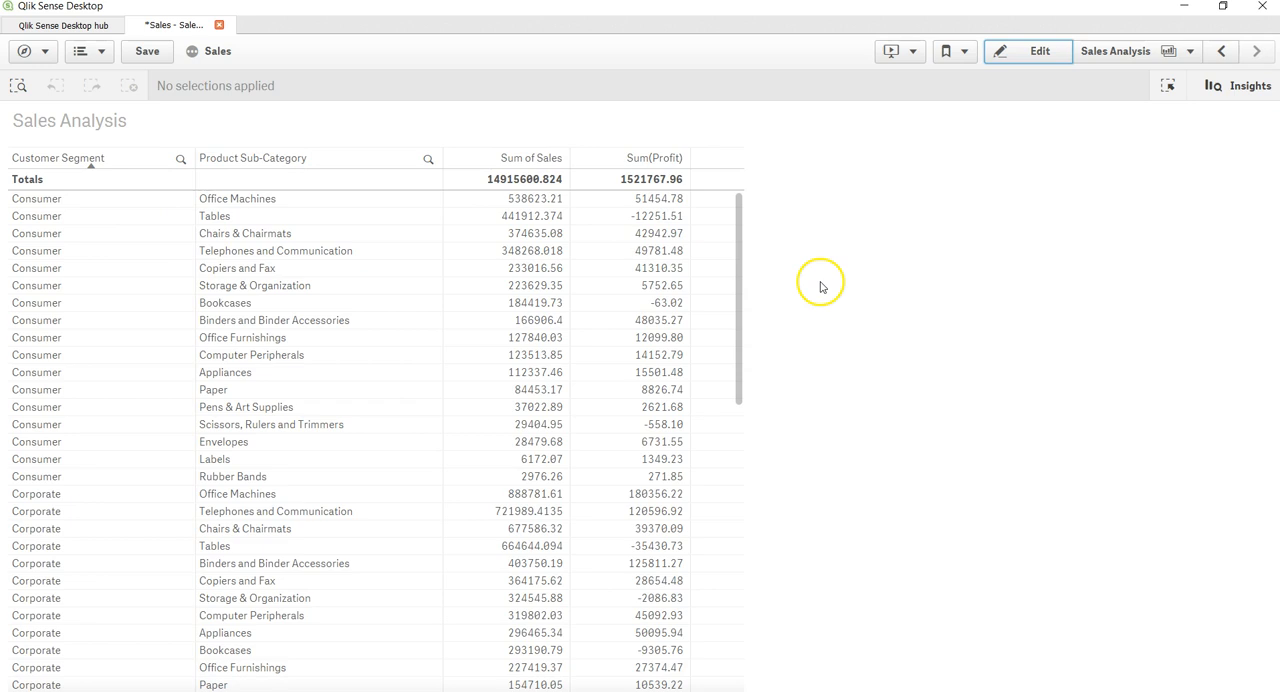
Switch the Sales Analysis sheet back into edit mode after reviewing the table
left_click(1038, 51)
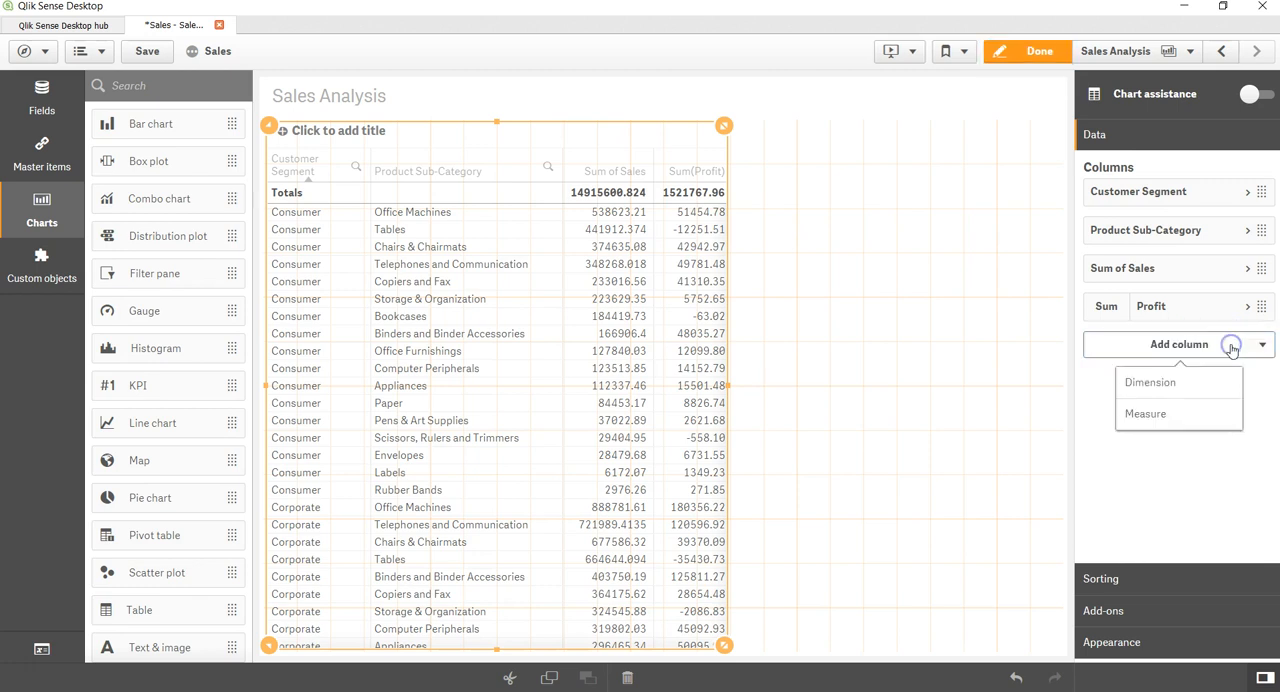
mouse_move(945, 473)
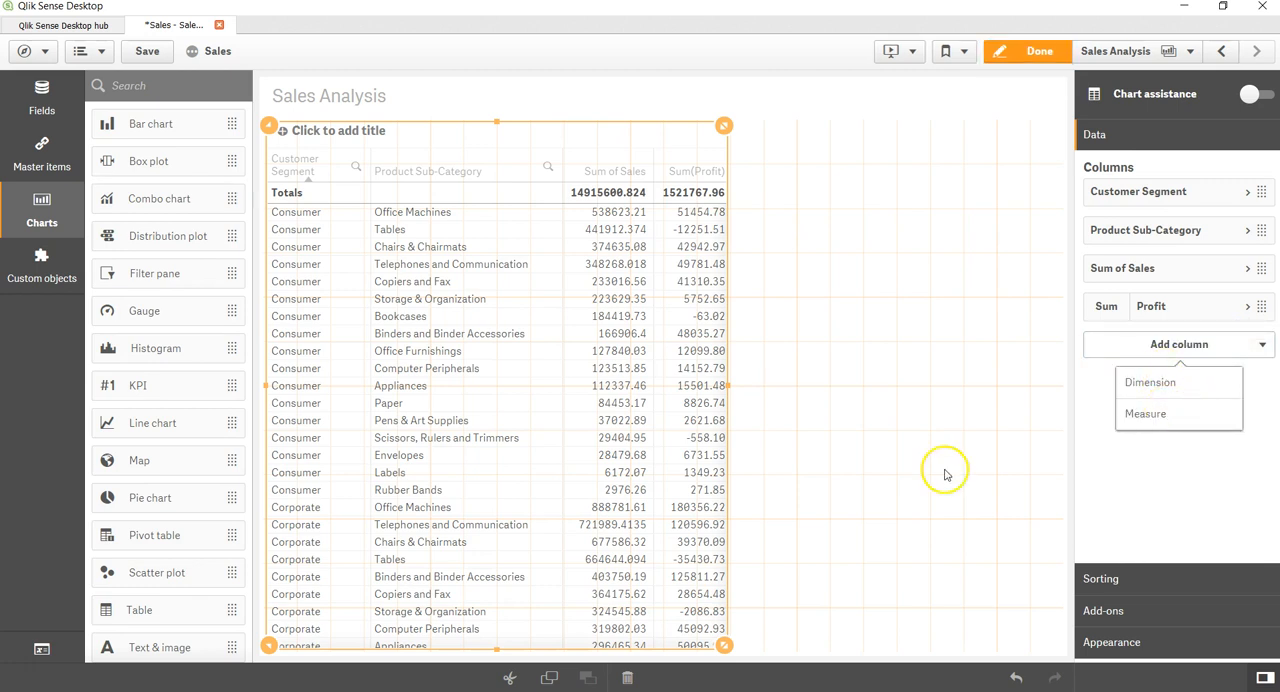
mouse_move(1128, 510)
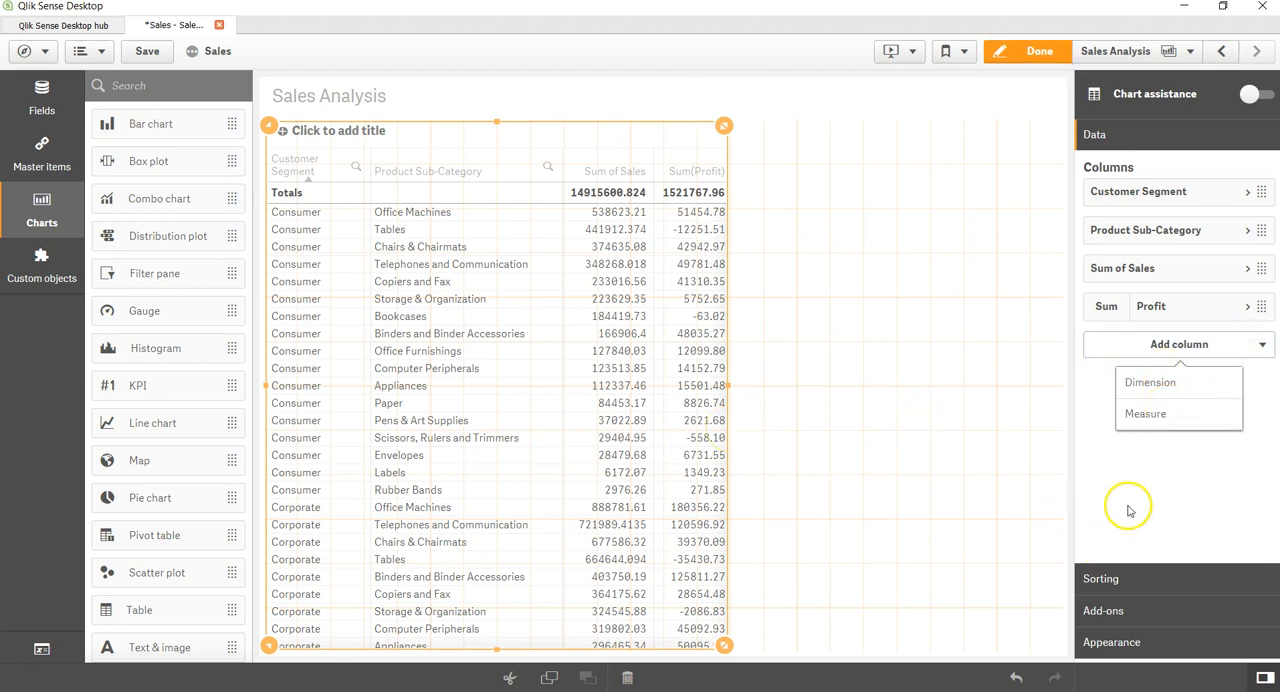
left_click(1128, 505)
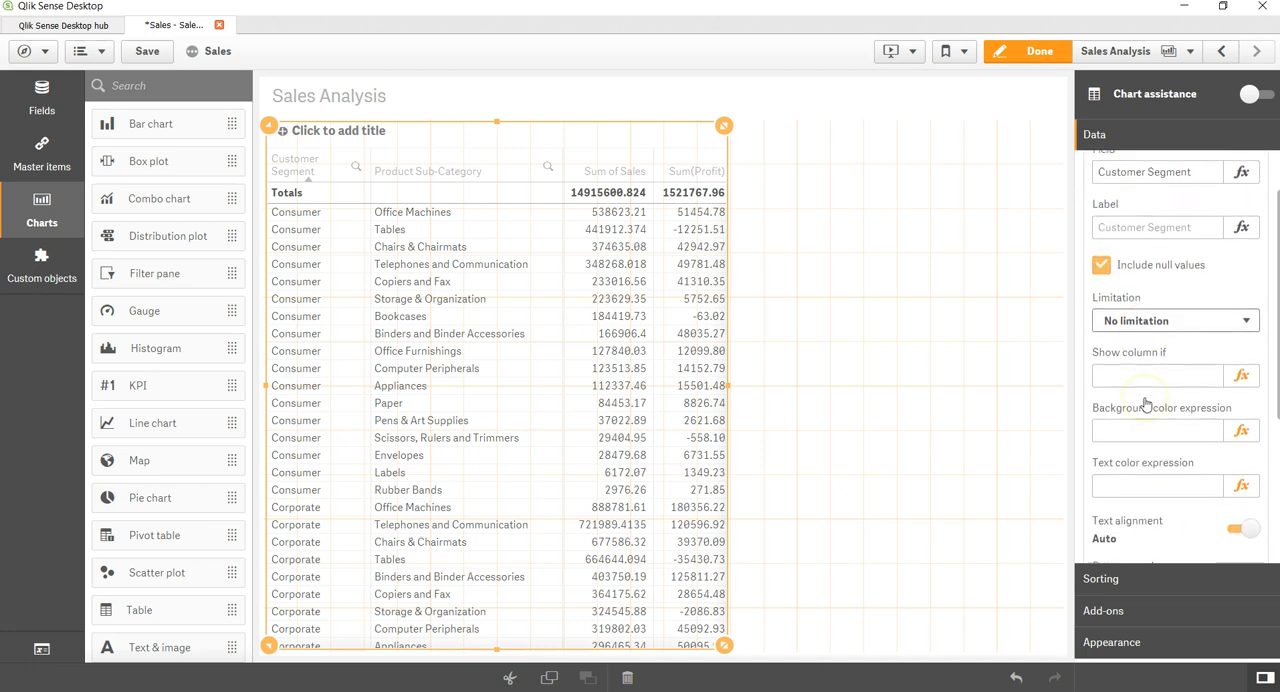
scroll("down", 3)
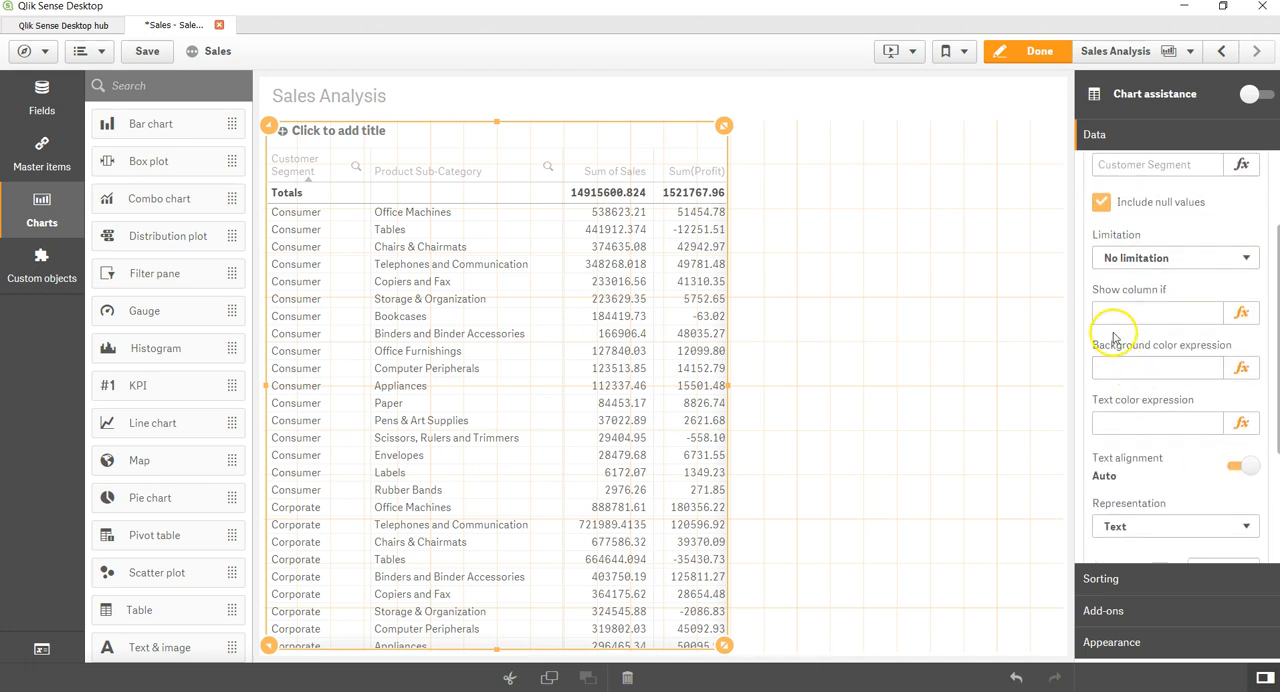
left_click(1156, 313)
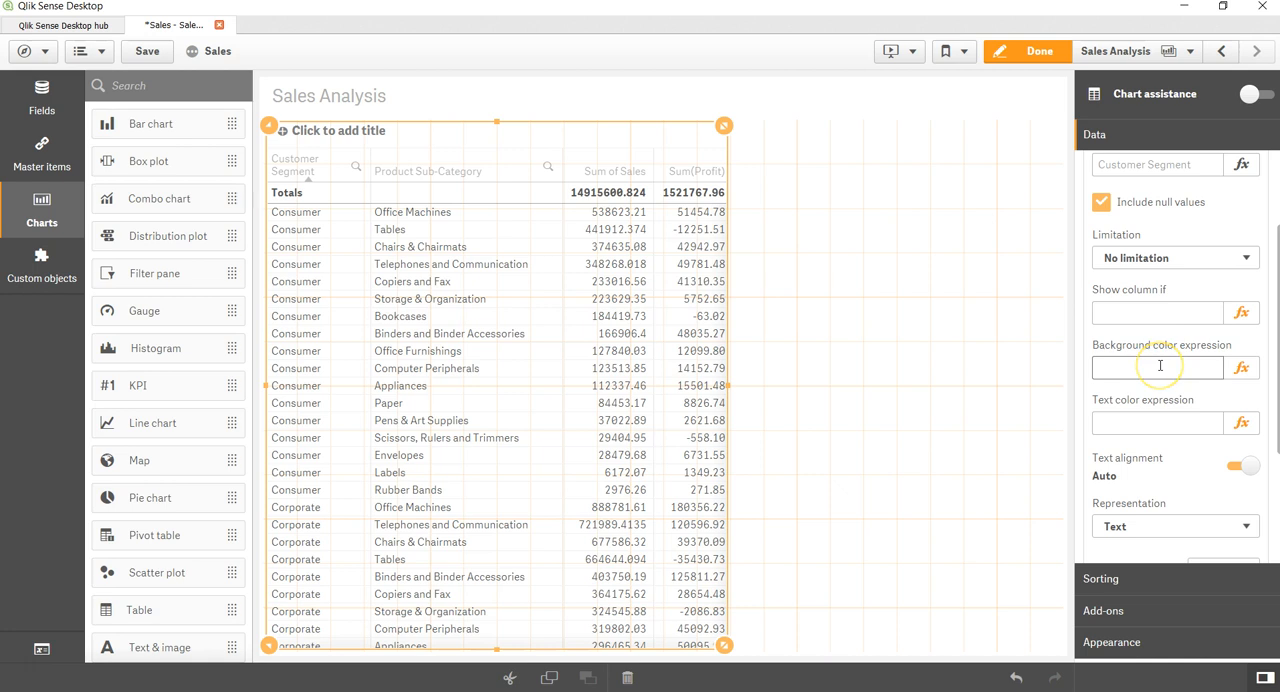
mouse_move(1148, 414)
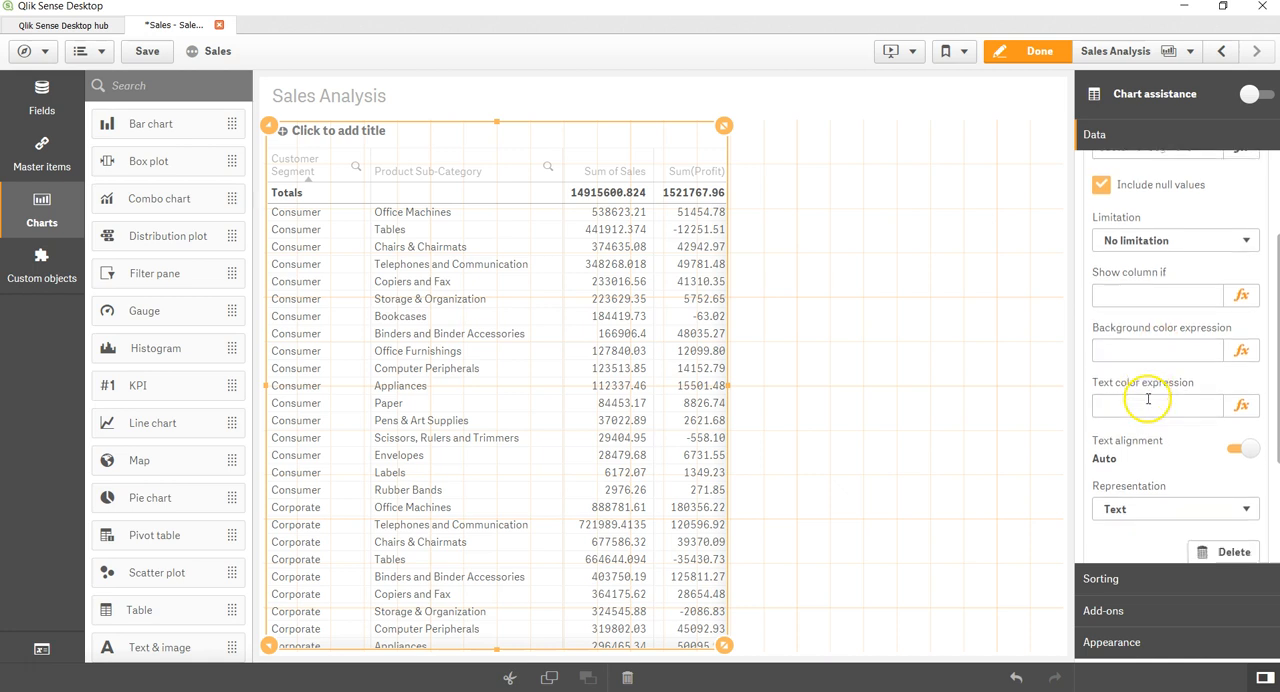
scroll("down", 3)
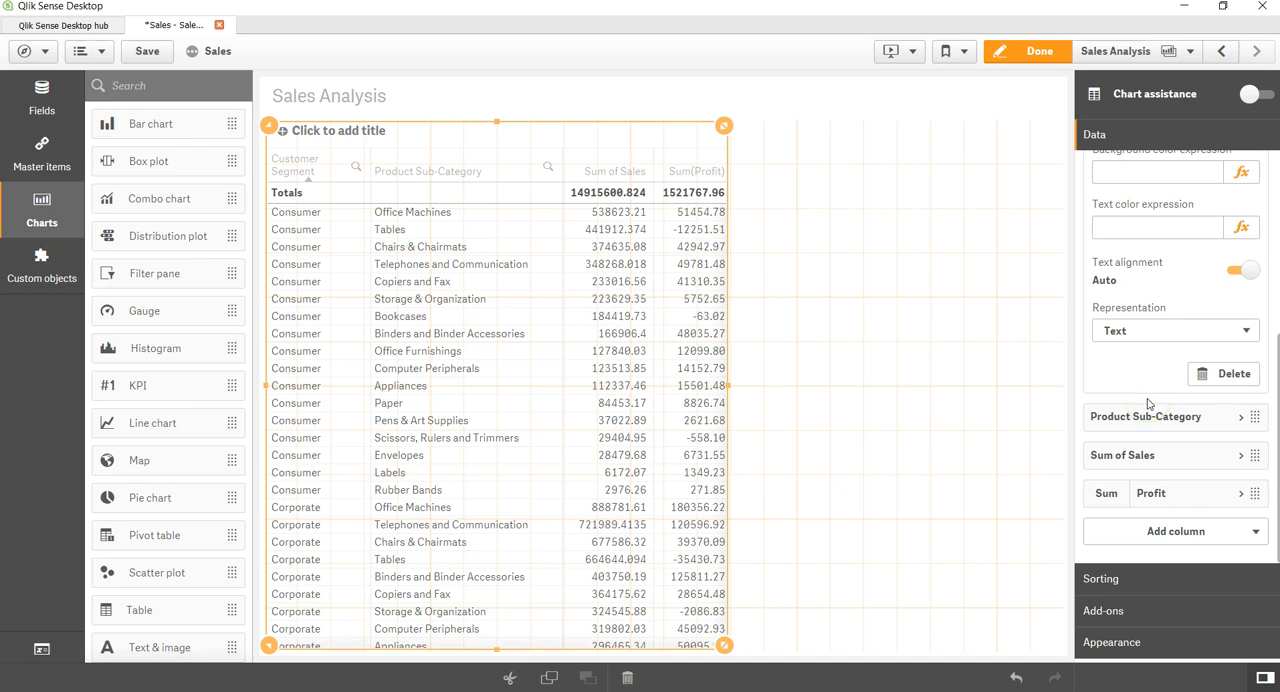
left_click(1138, 191)
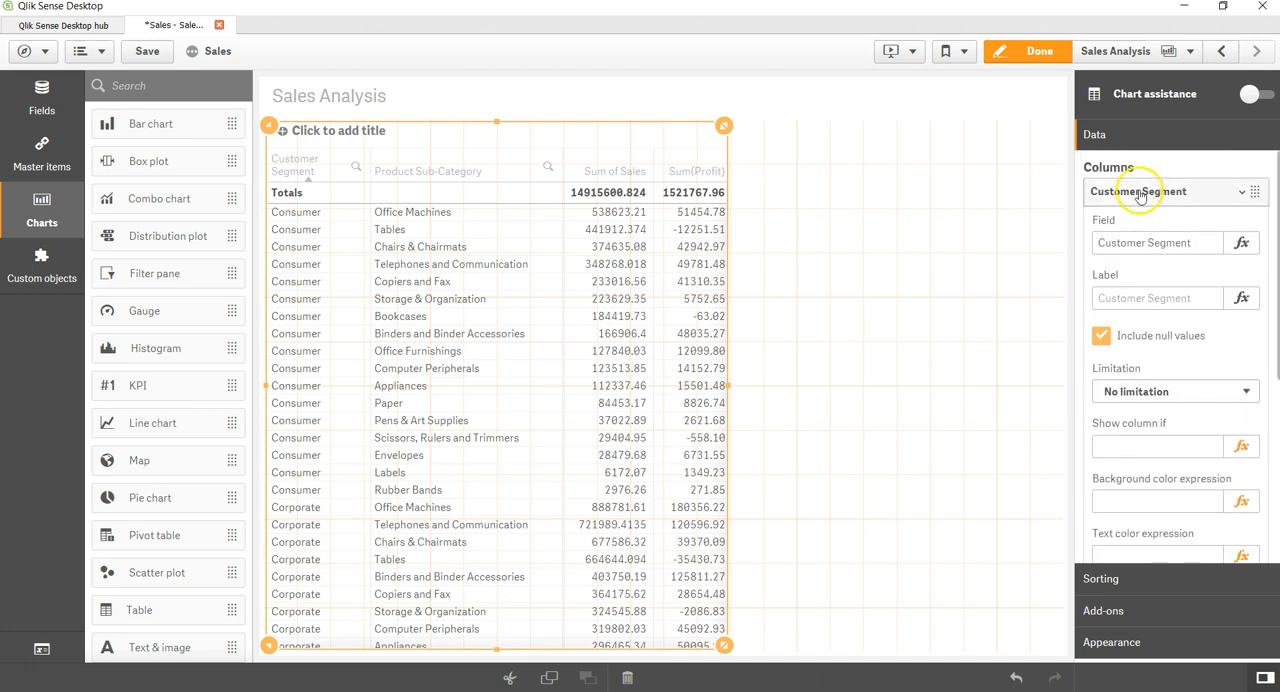
left_click(1112, 329)
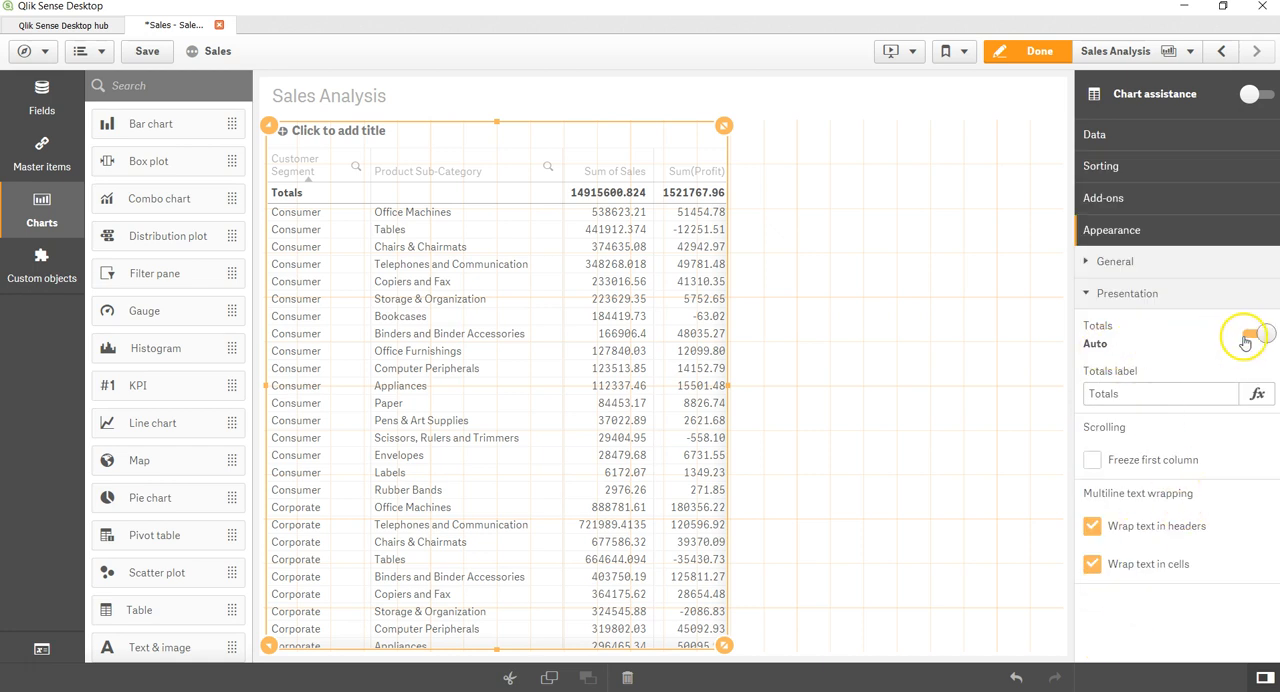
Turn Totals off Auto and set the totals position to Bottom
left_click(1250, 334)
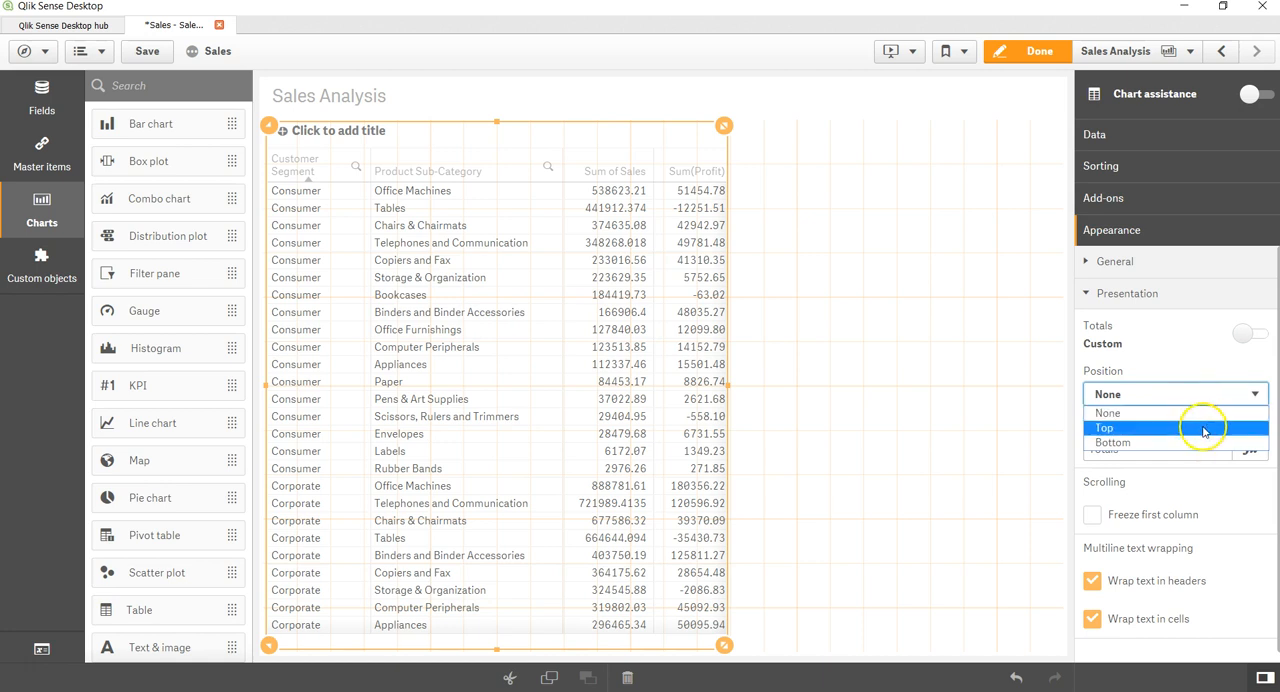
left_click(1104, 428)
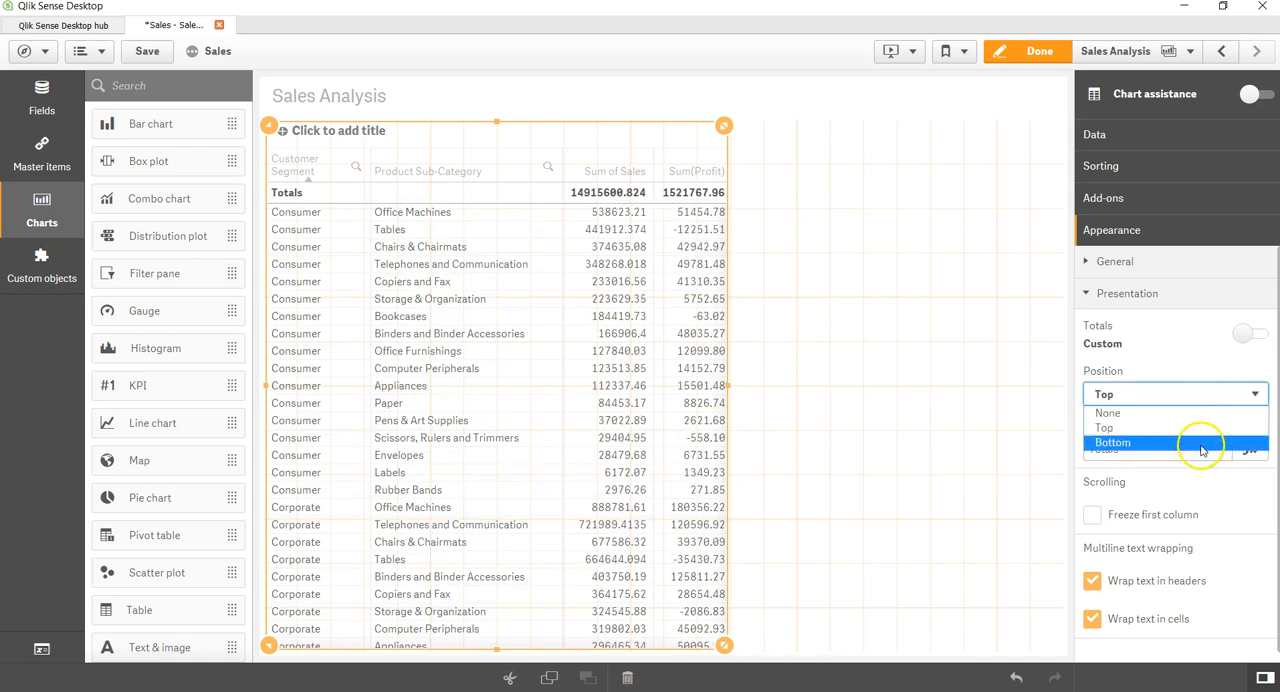
left_click(1112, 442)
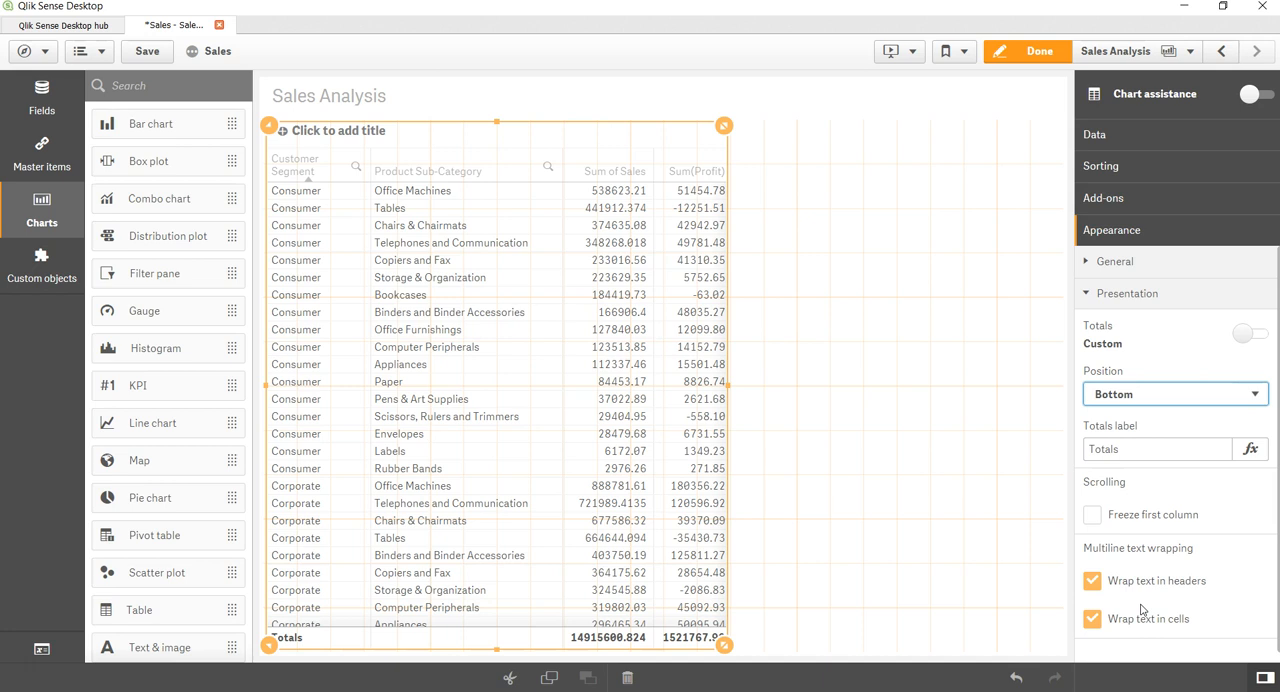
mouse_move(661, 307)
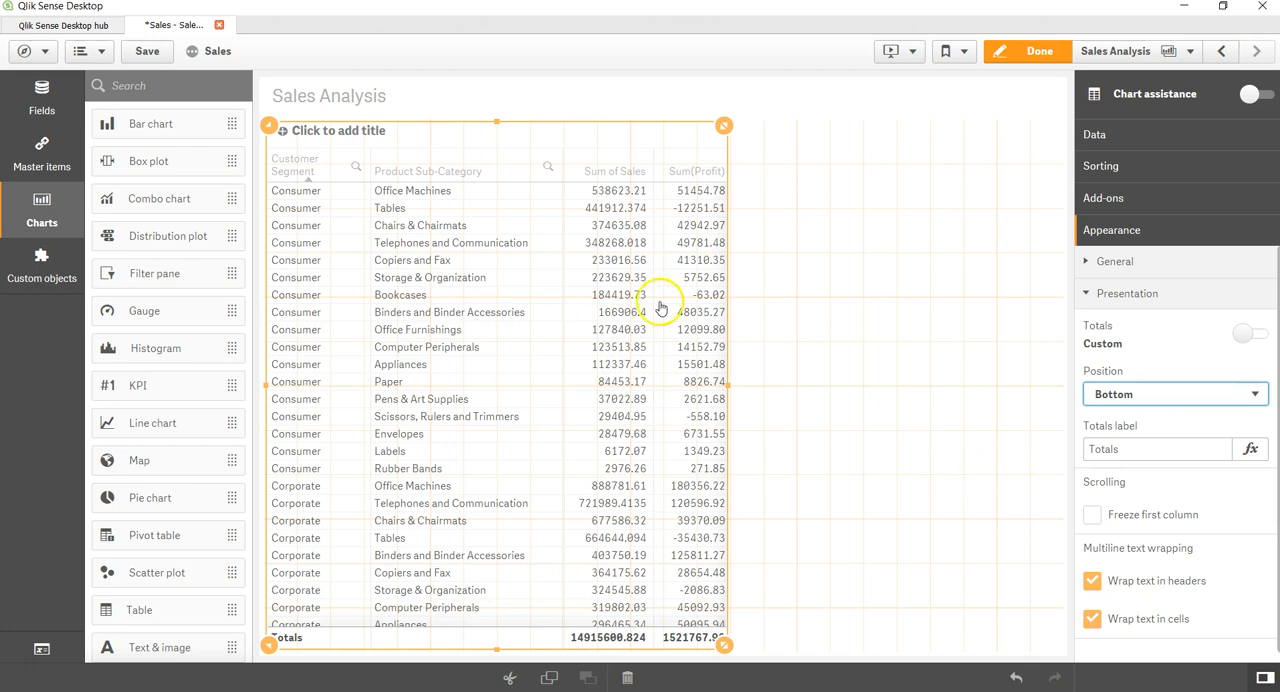
mouse_move(1072, 155)
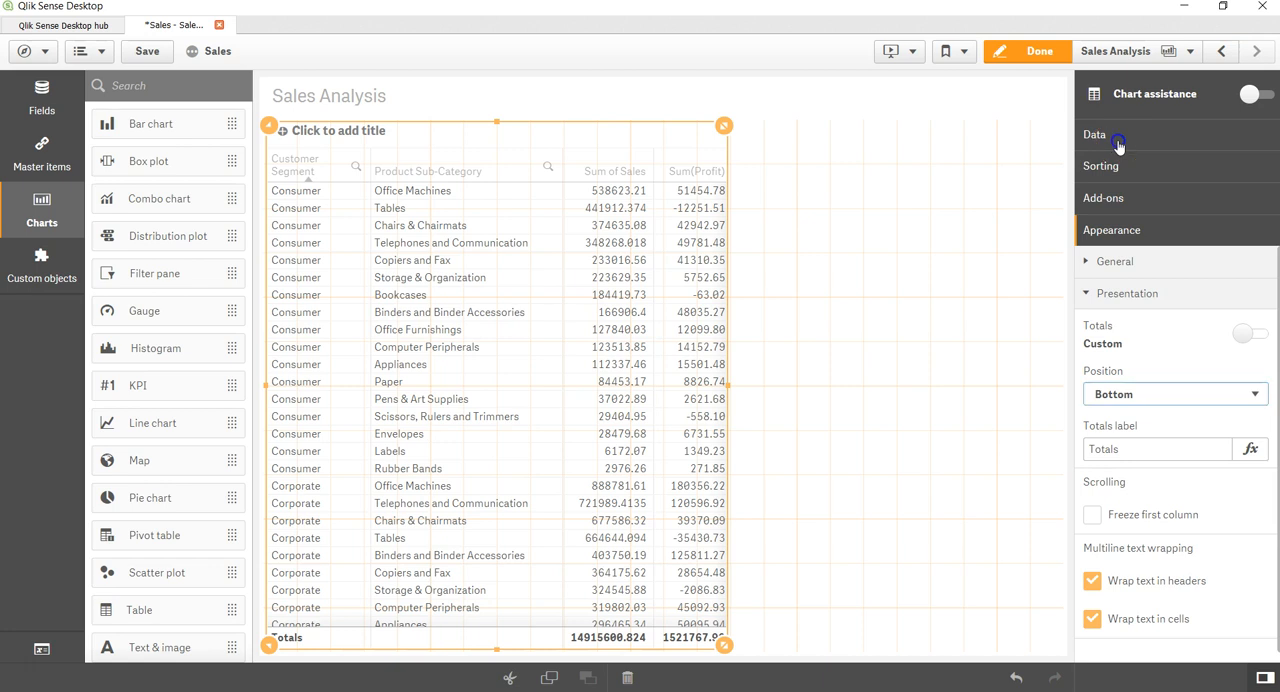
In Data settings, collapse Customer Segment, expand Sum of Sales, and check the Sum(Profit) label
left_click(1094, 134)
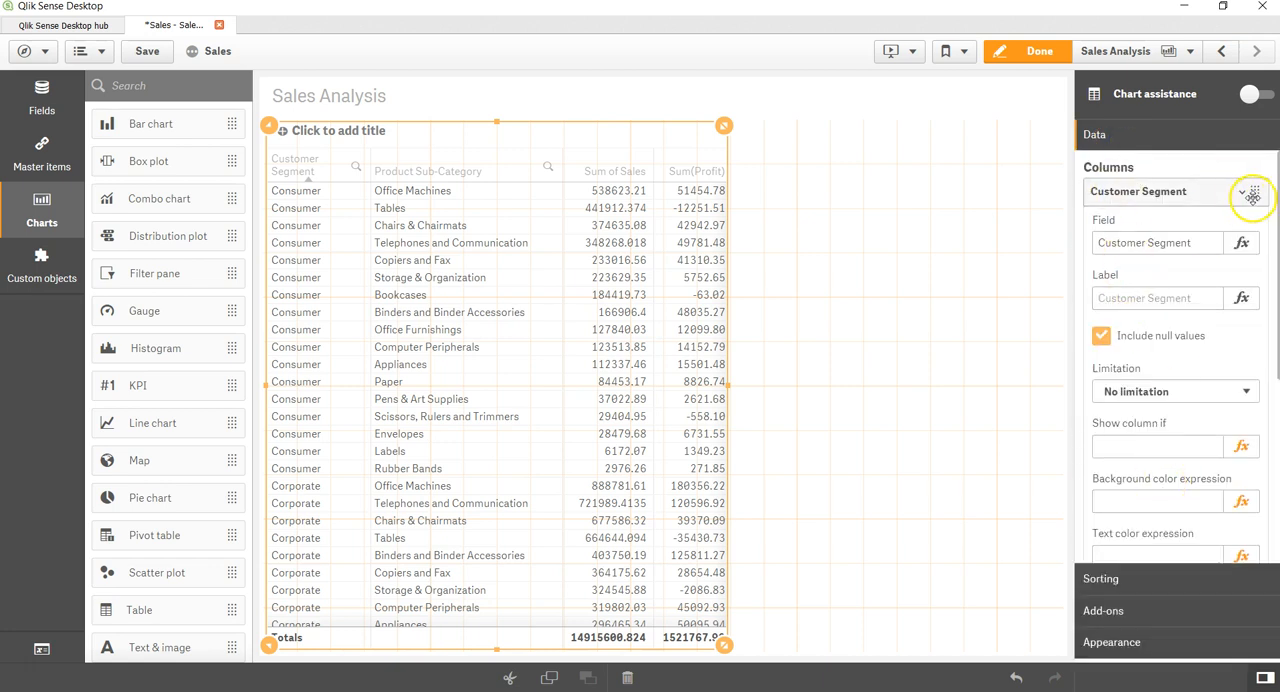
left_click(1246, 191)
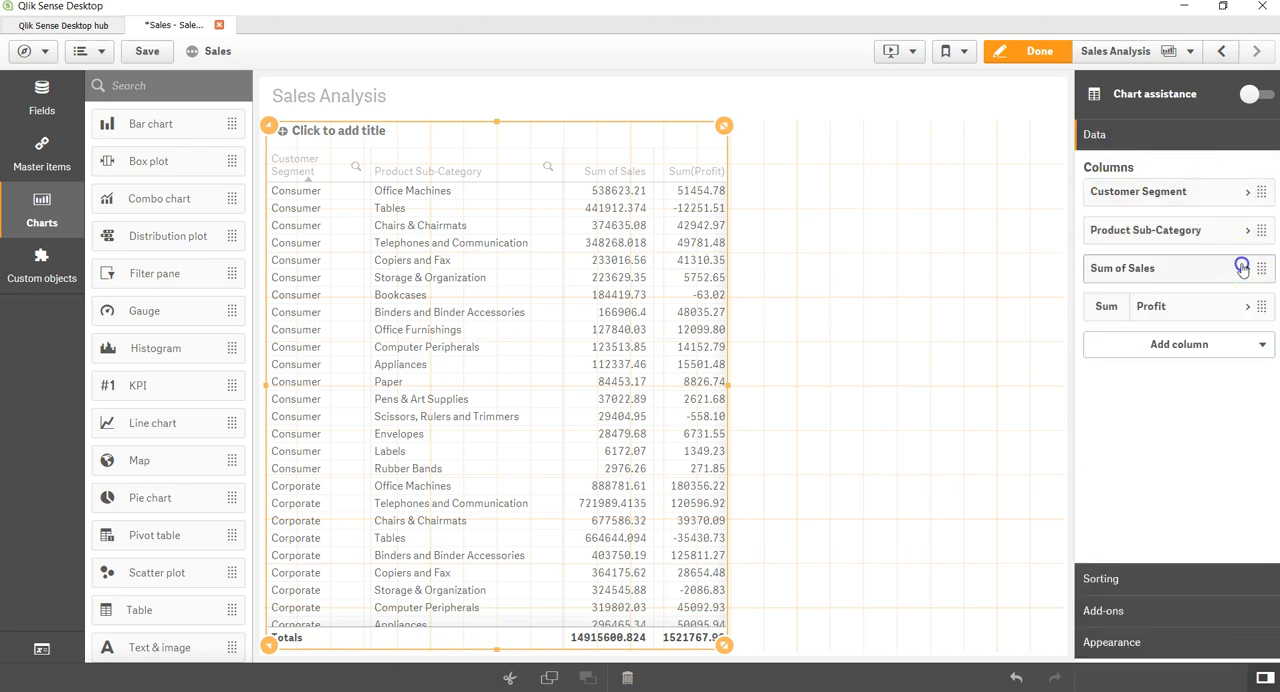
left_click(1122, 268)
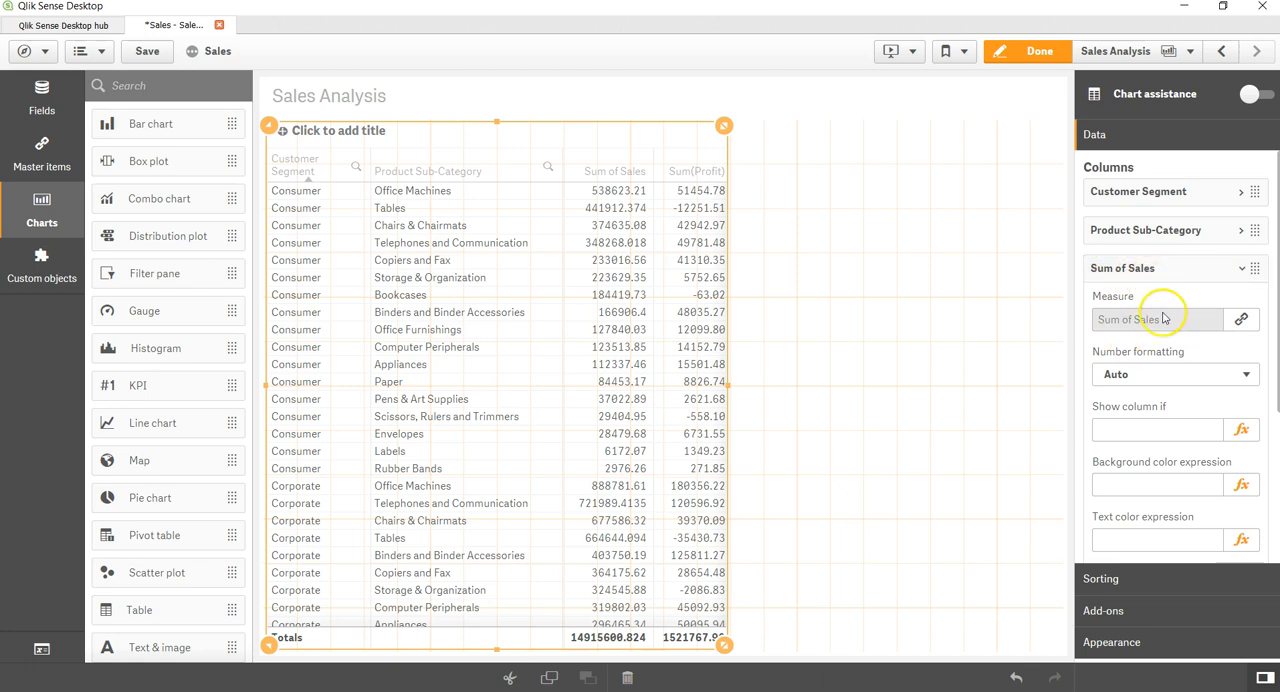
mouse_move(1175, 280)
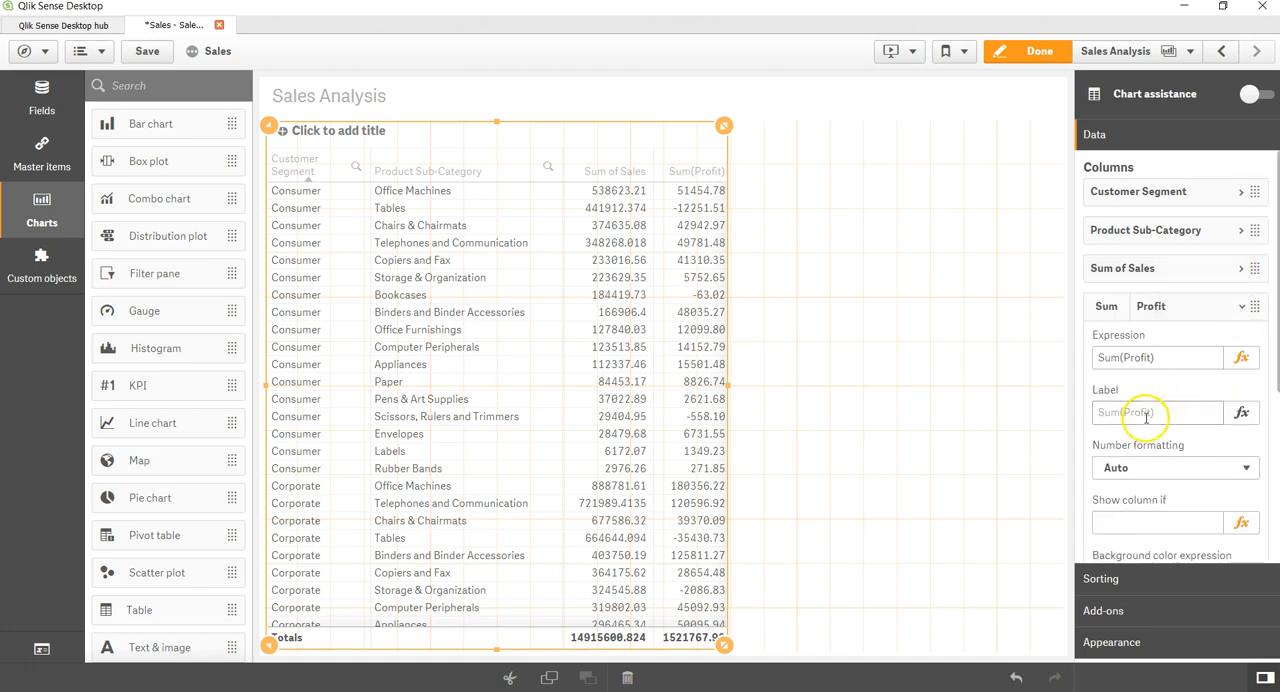
left_click(1157, 412)
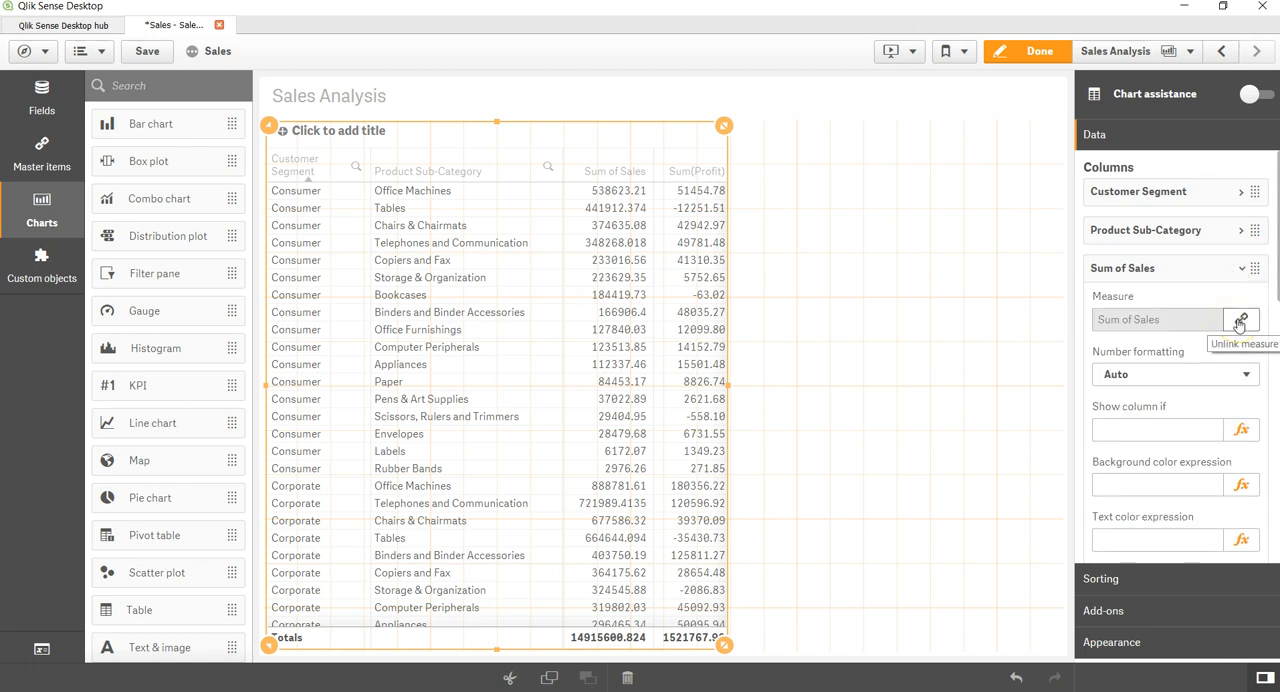
Unlink Sum of Sales from its master measure and select its label for editing
left_click(1240, 320)
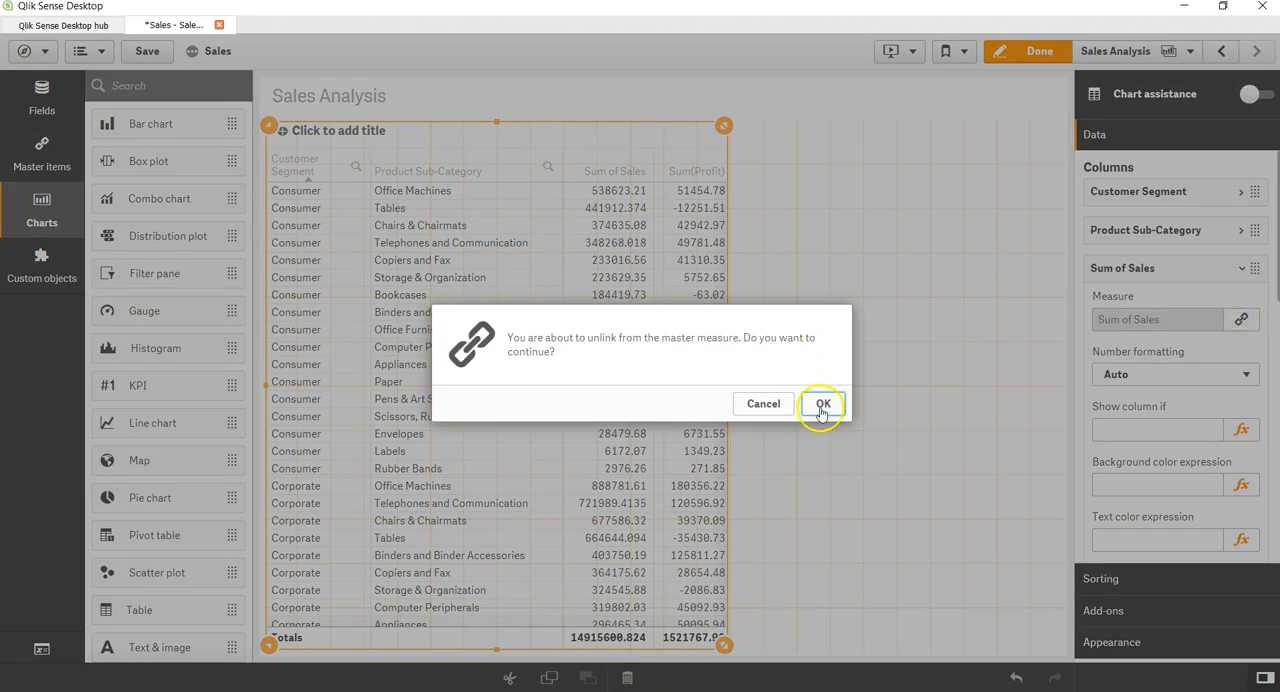
left_click(821, 403)
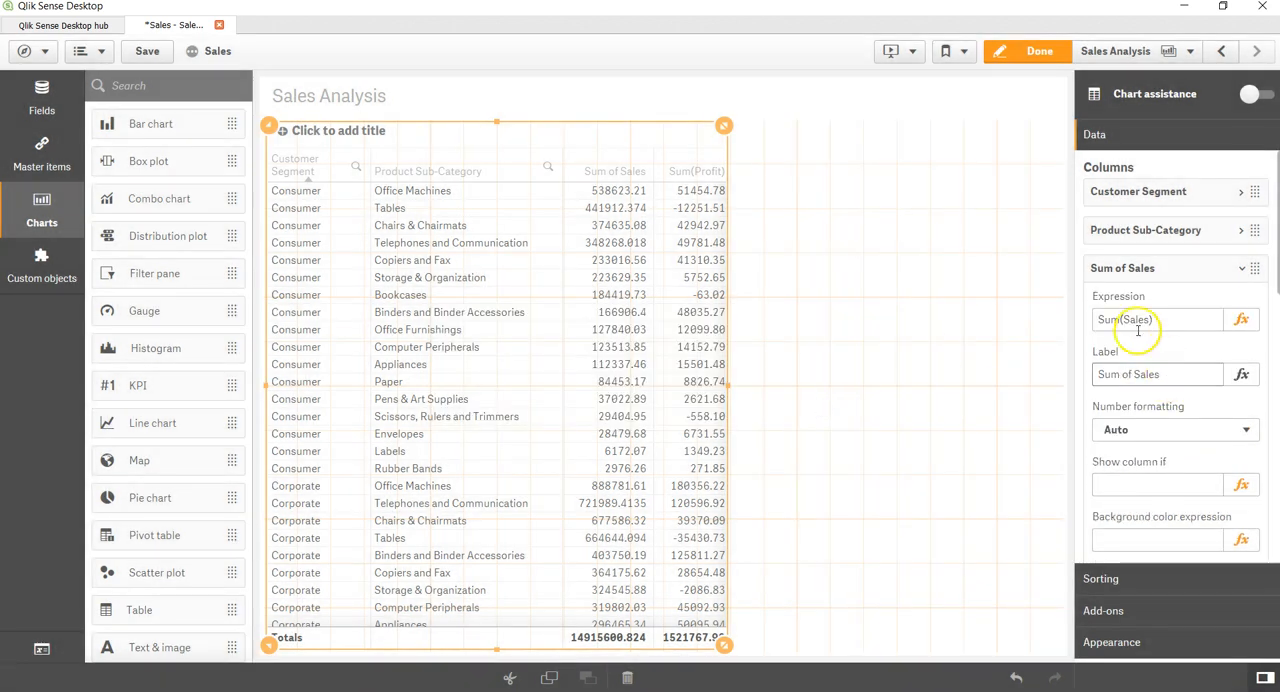
left_click(1157, 374)
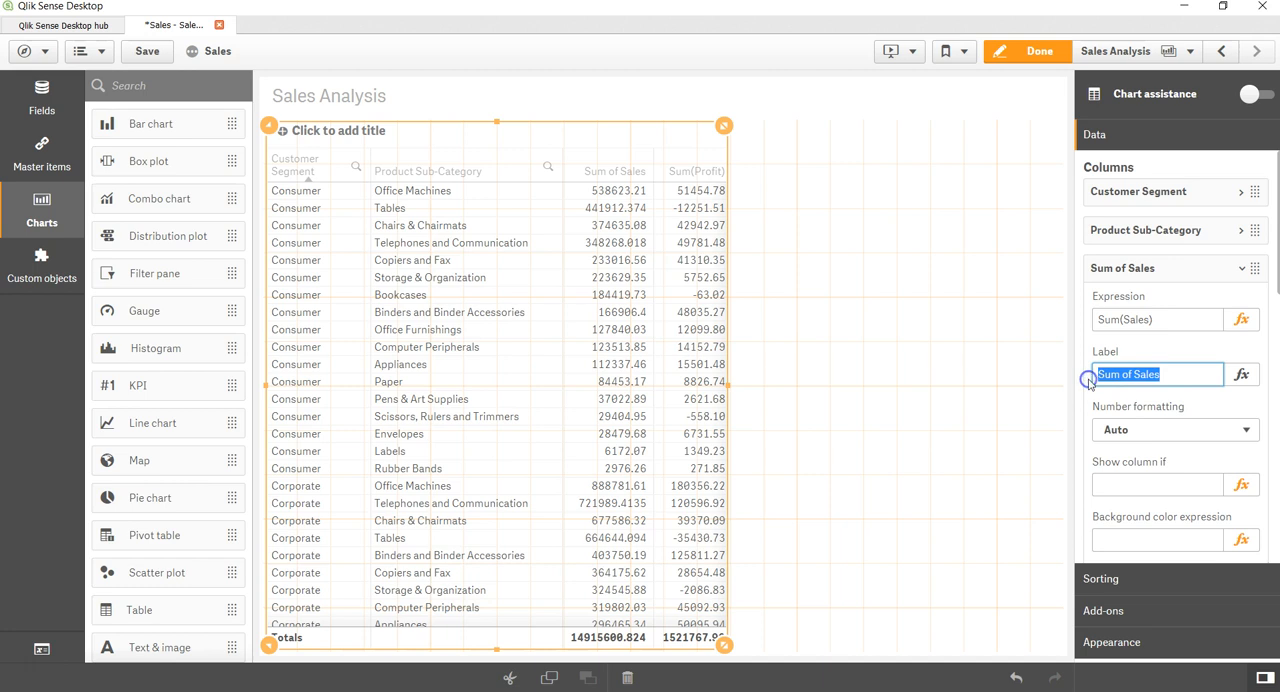